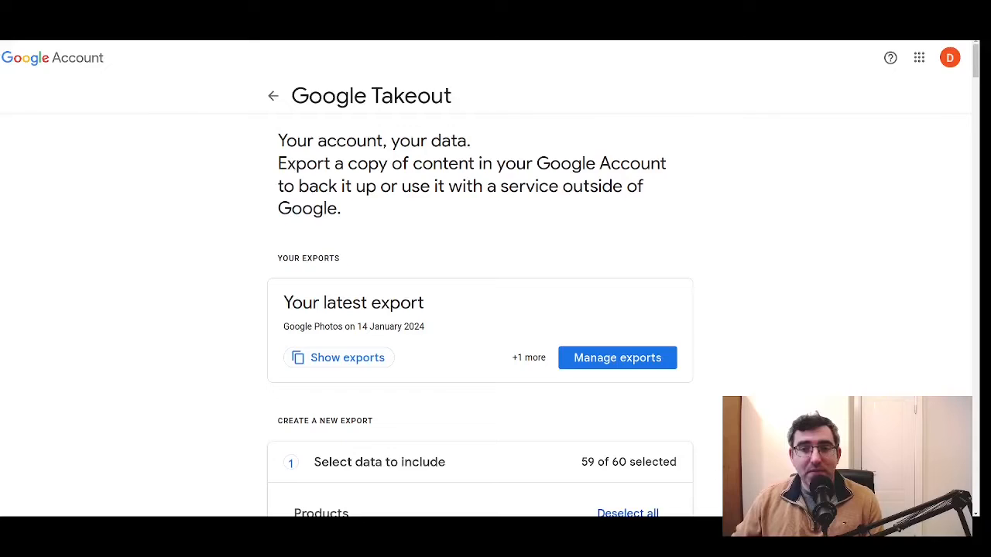
Deselect all products, then reselect all 60 products for the export
scroll("down", 3)
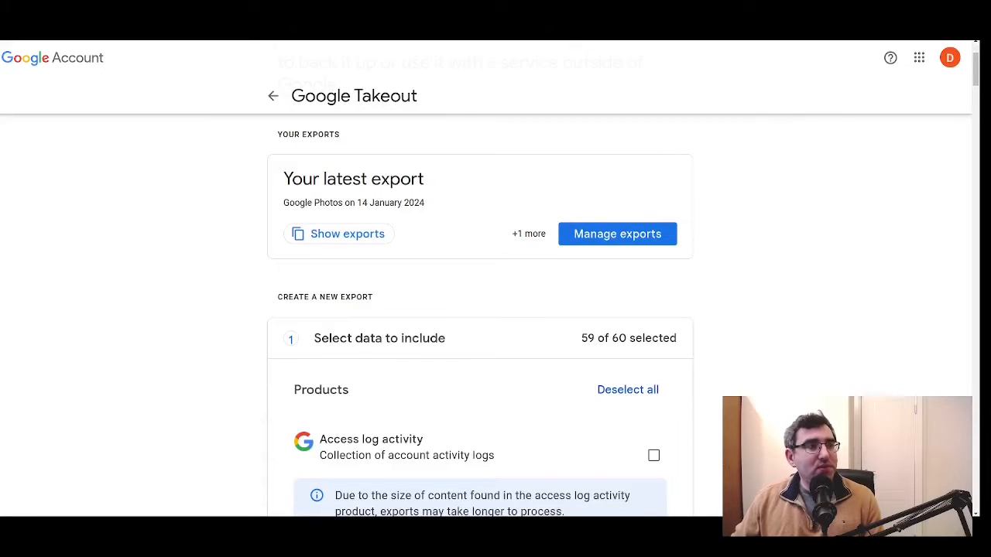
scroll("down", 3)
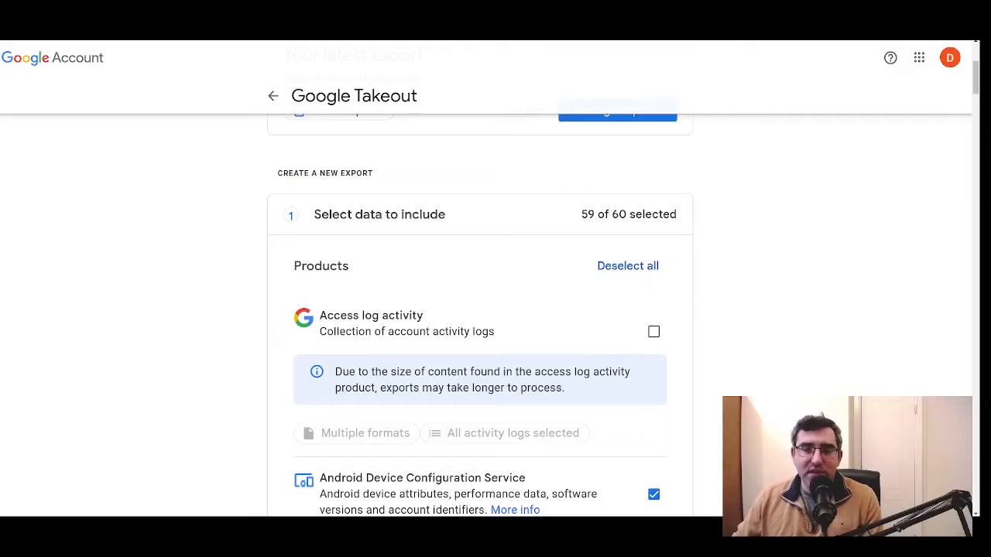
left_click(627, 265)
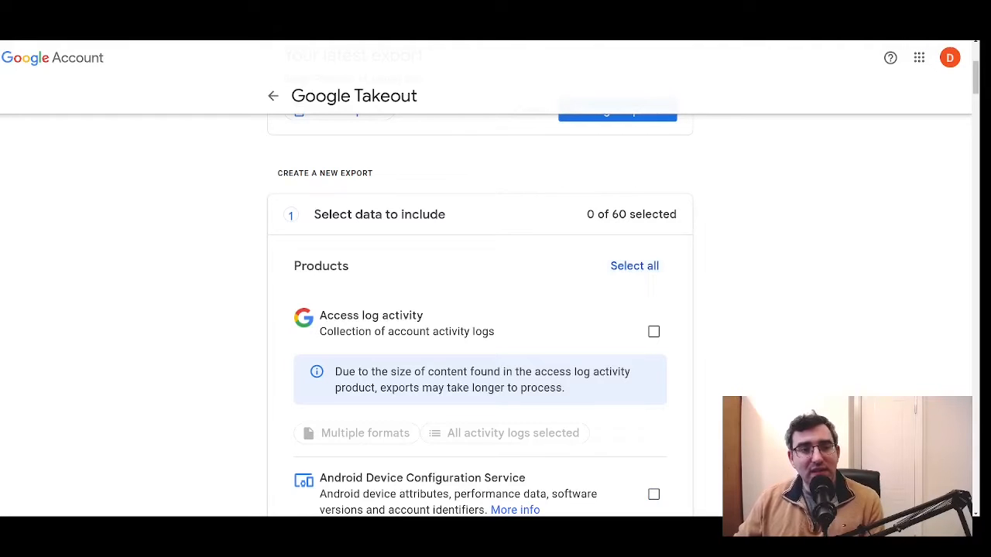
left_click(634, 265)
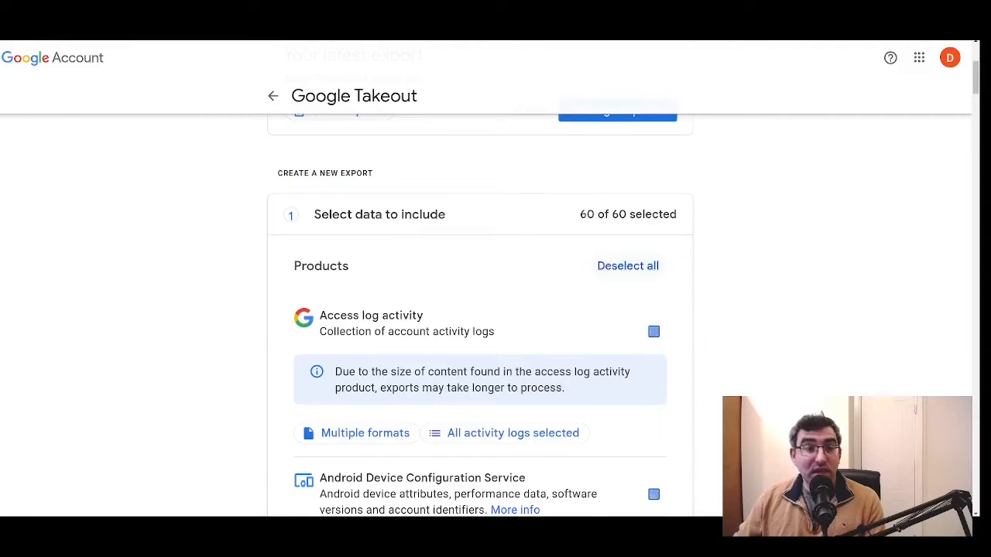
left_click(653, 331)
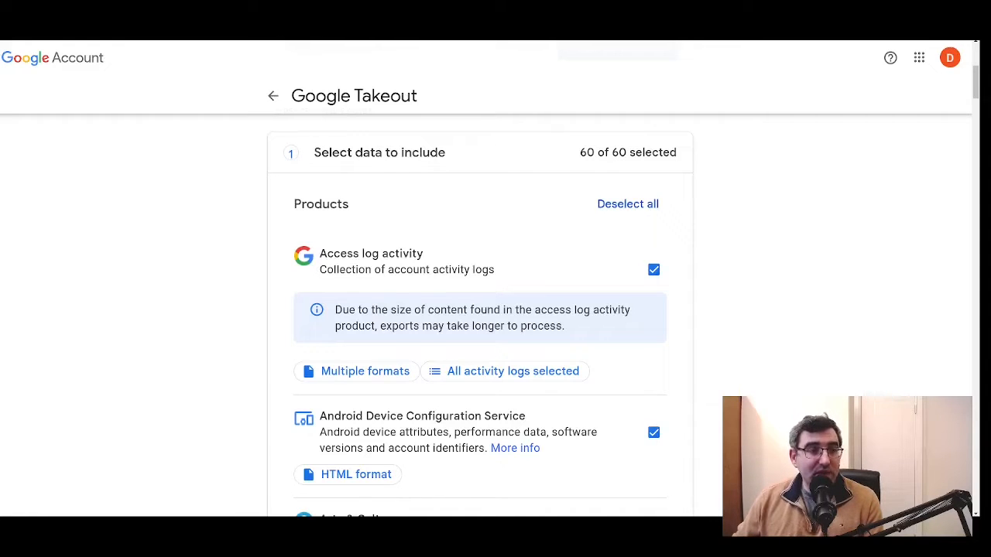
scroll("down", 3)
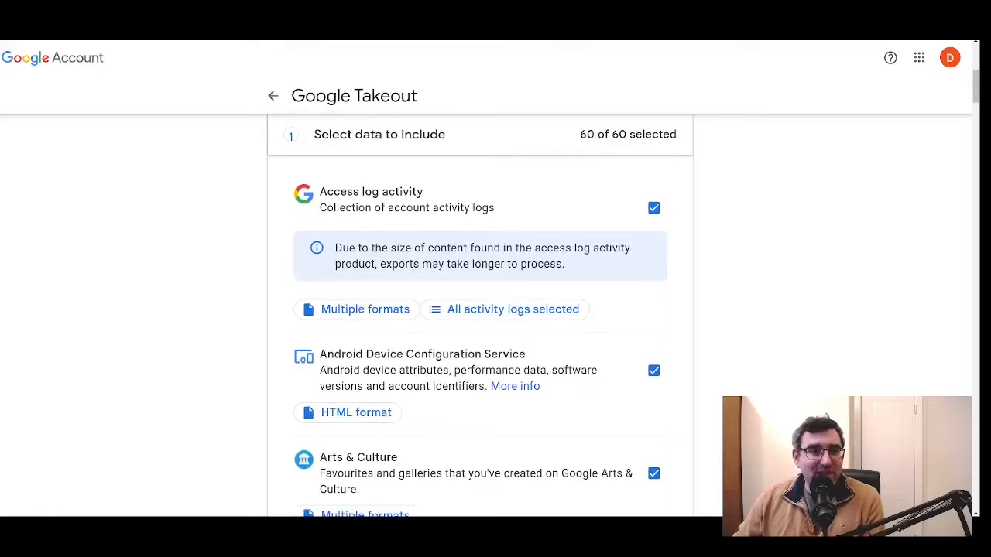
scroll("down", 3)
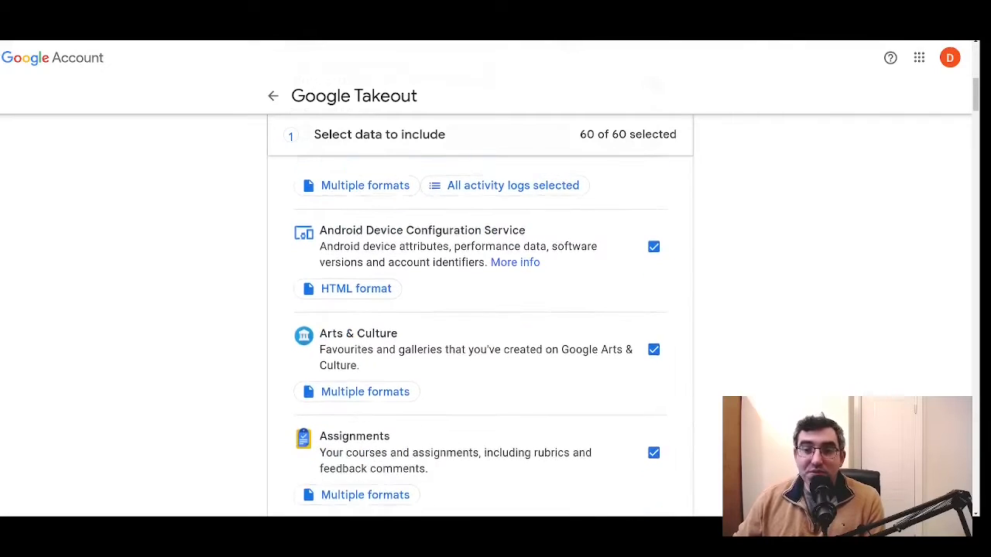
scroll("down", 3)
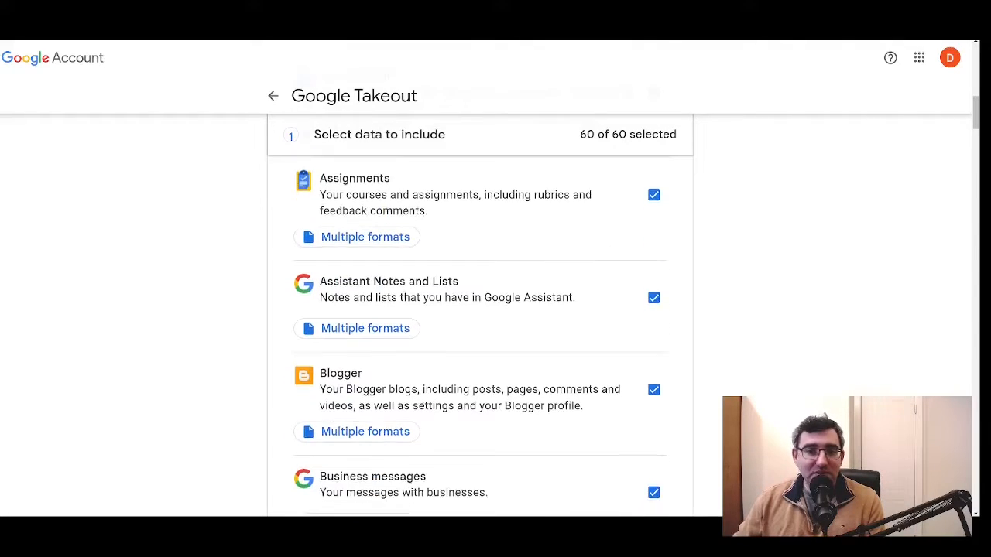
scroll("down", 3)
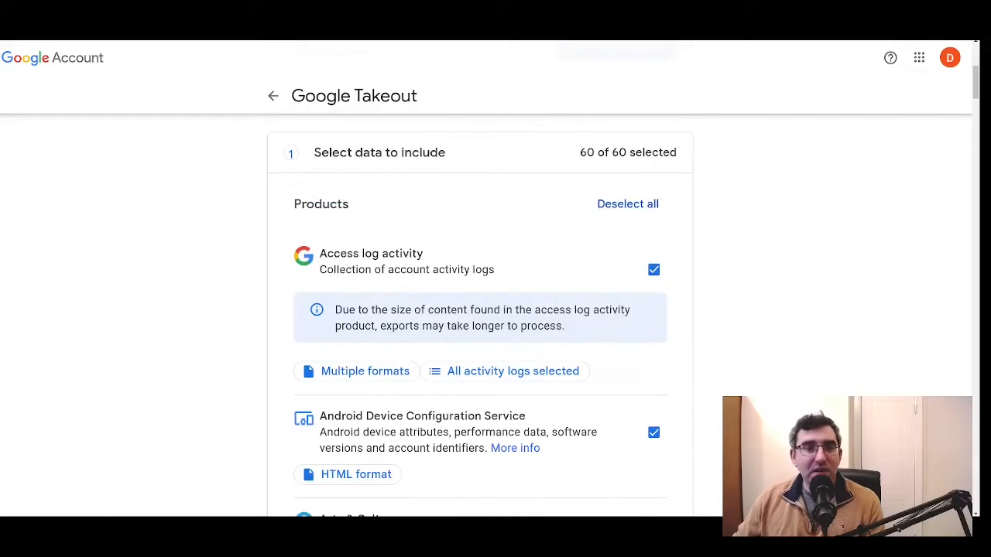
Clear every product and tick only Calendar for the export
left_click(627, 204)
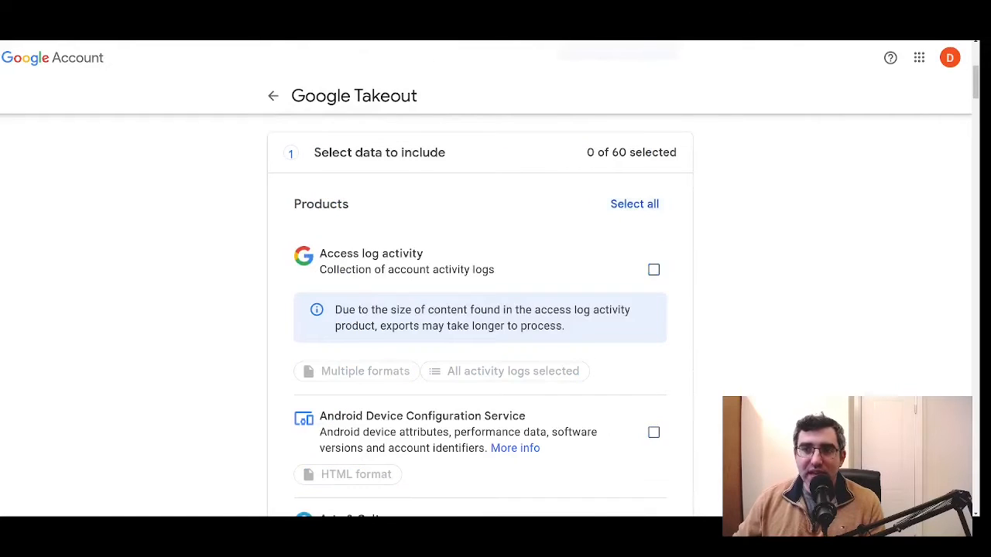
scroll("down", 3)
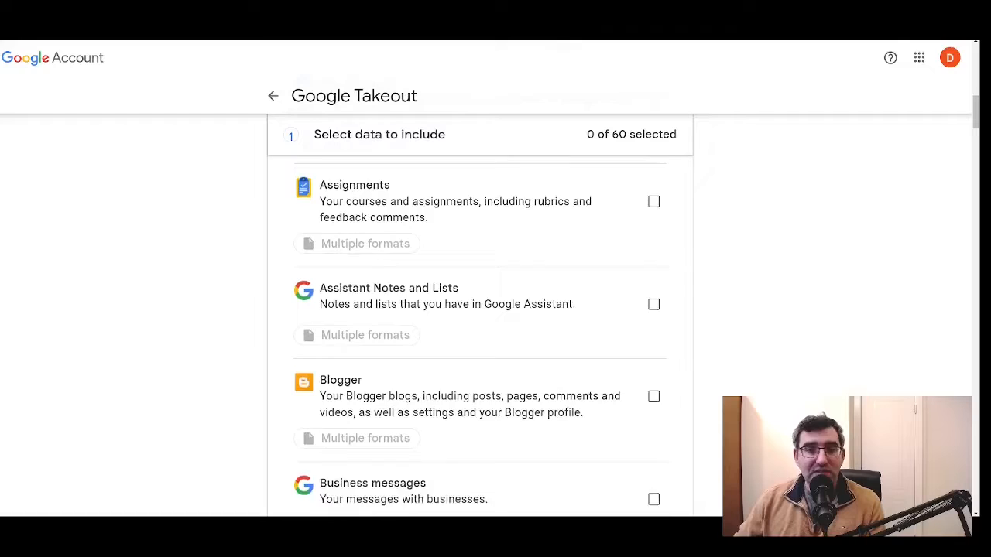
scroll("down", 3)
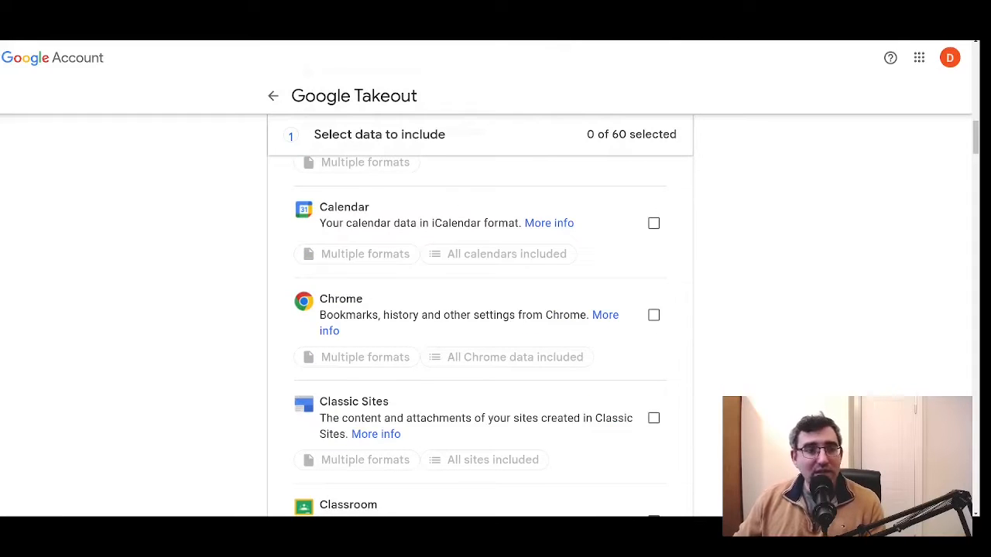
left_click(653, 223)
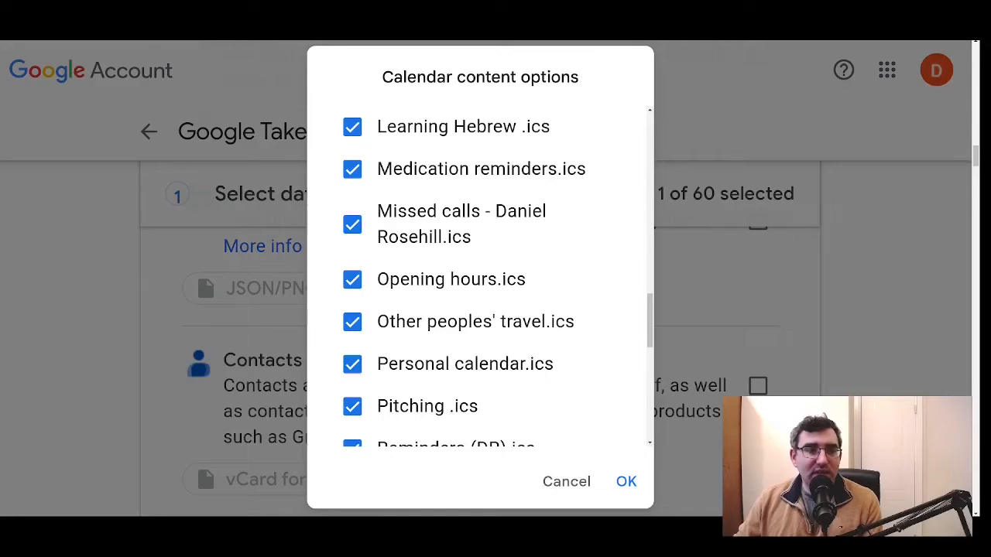
Untick the Learning Hebrew .ics calendar and confirm the calendar choices
left_click(352, 127)
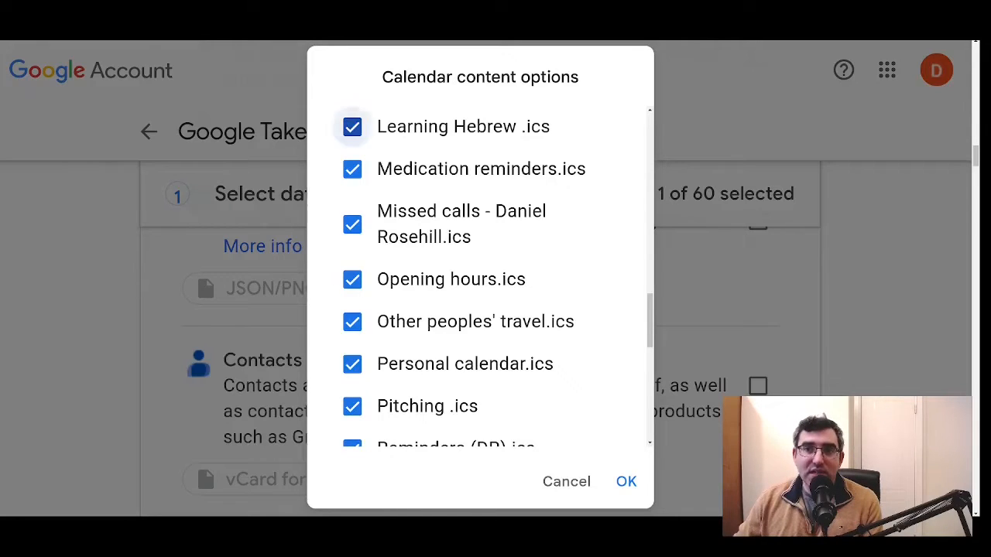
left_click(352, 126)
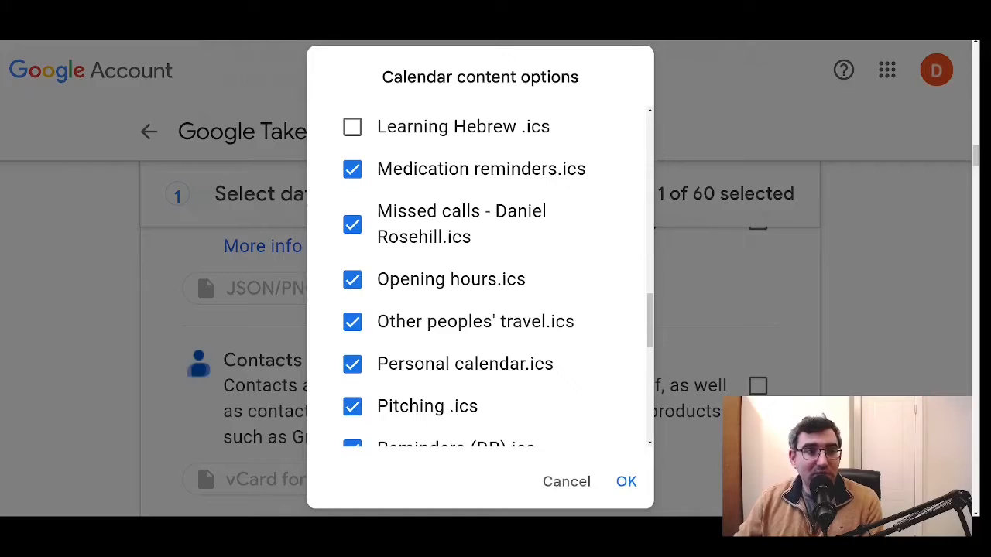
left_click(566, 480)
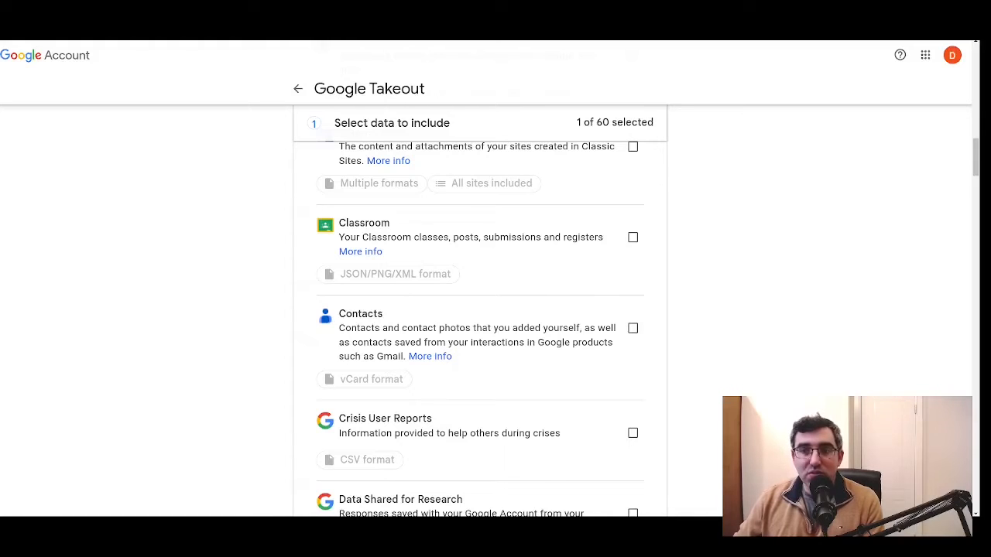
Include Contacts and set its export format to CSV instead of vCard
left_click(632, 327)
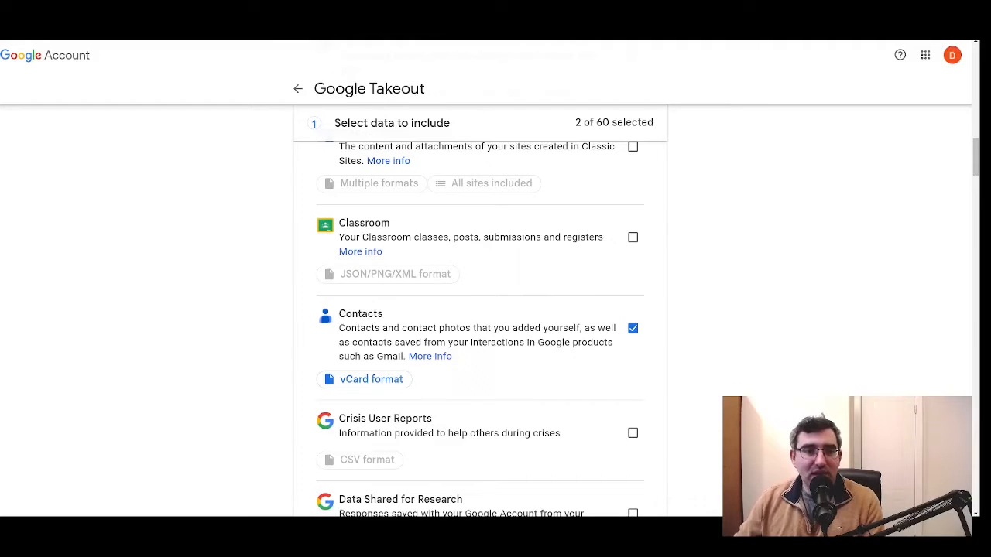
left_click(371, 378)
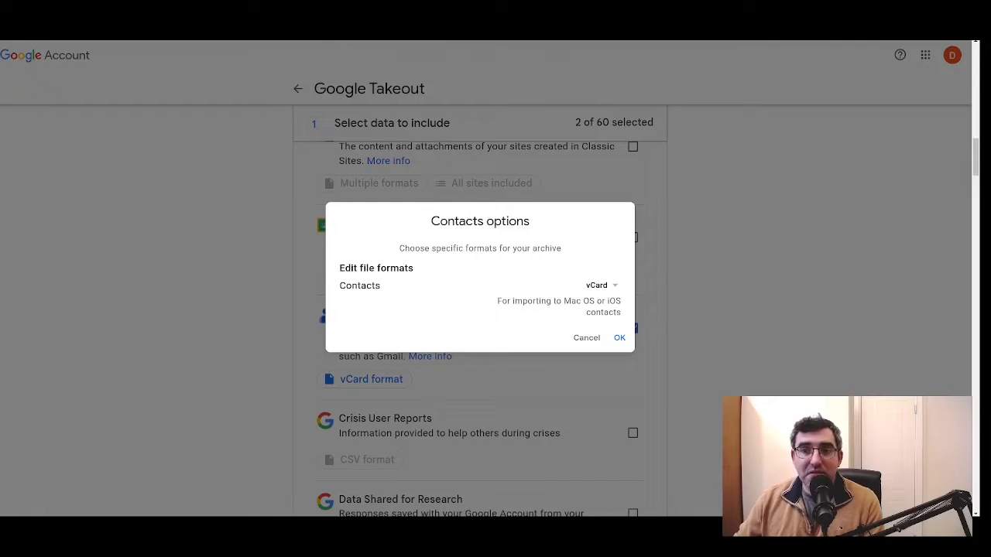
left_click(600, 285)
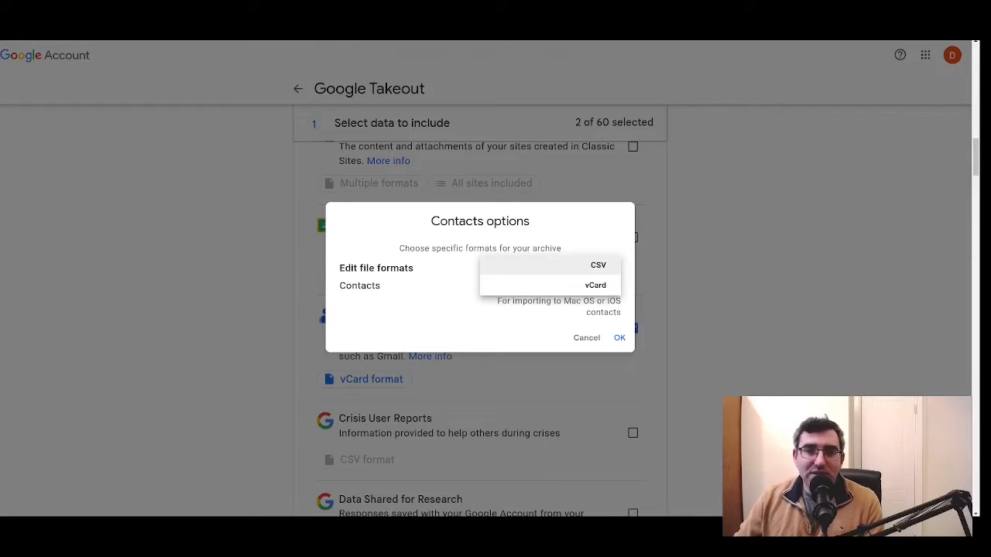
left_click(598, 264)
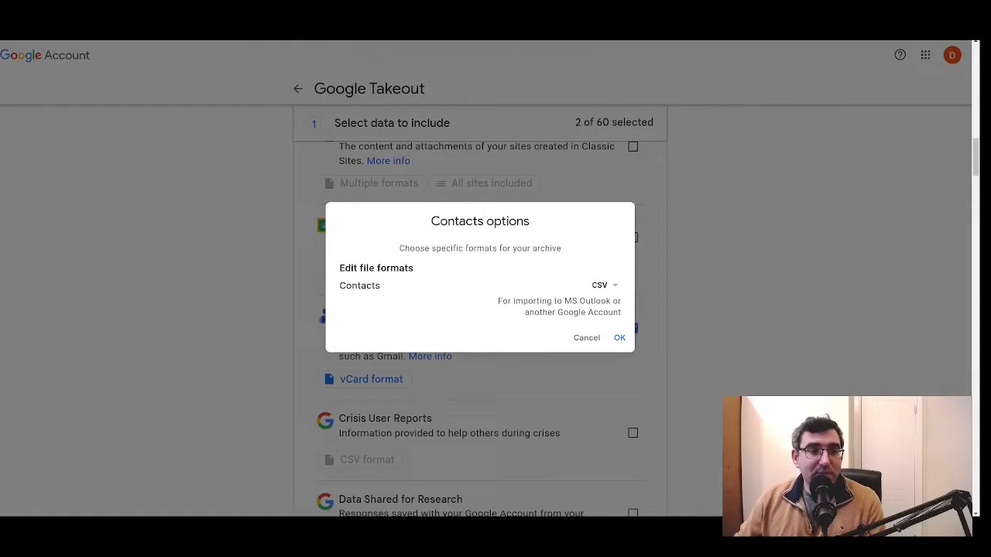
left_click(603, 285)
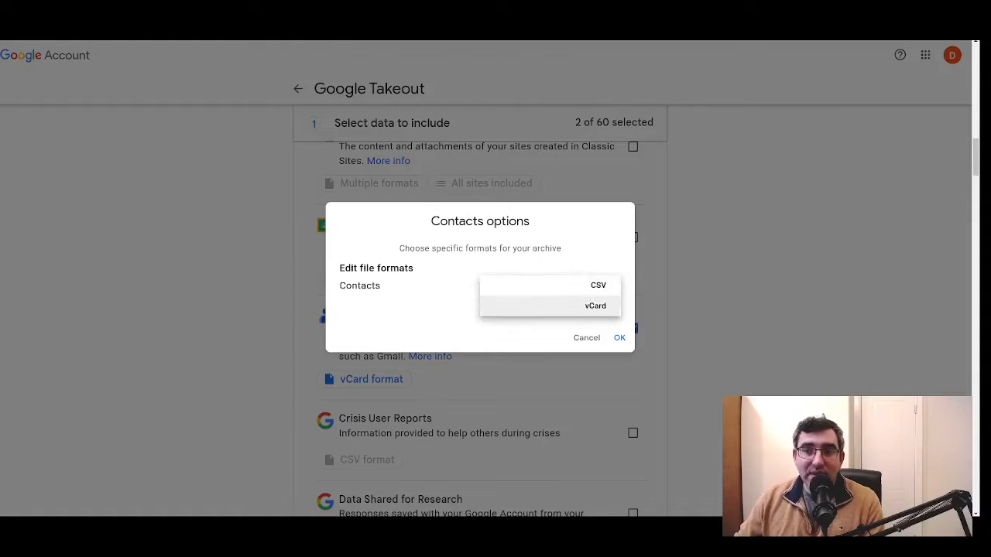
left_click(598, 285)
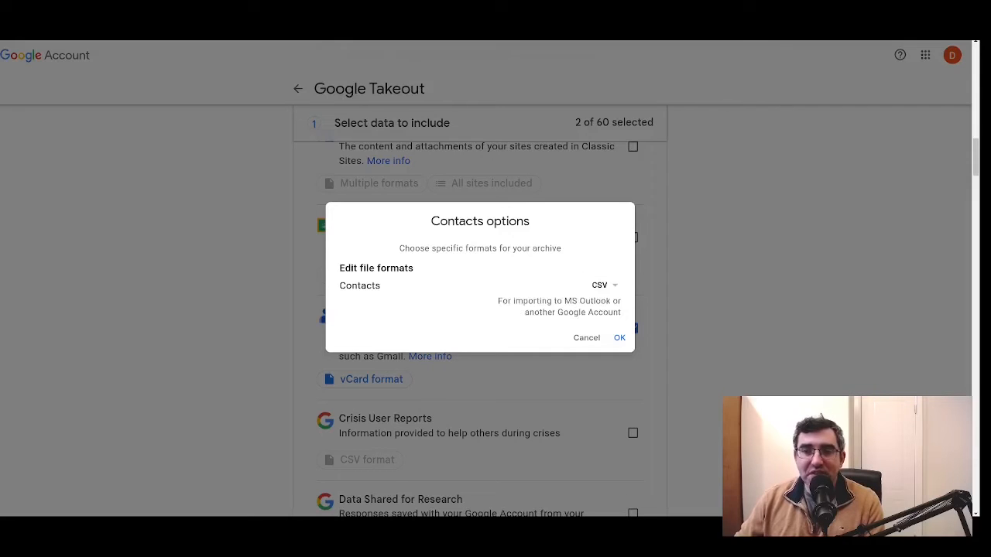
left_click(618, 338)
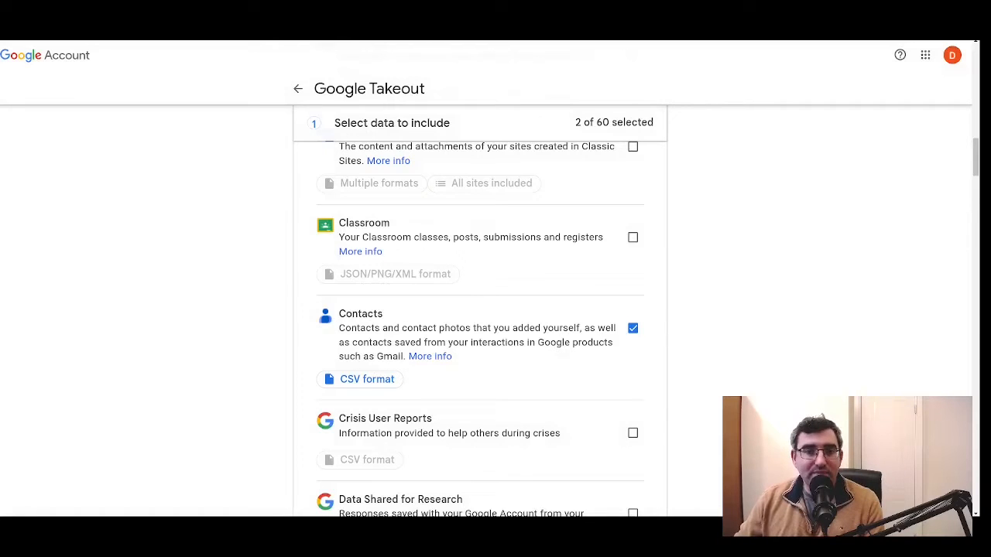
scroll("down", 3)
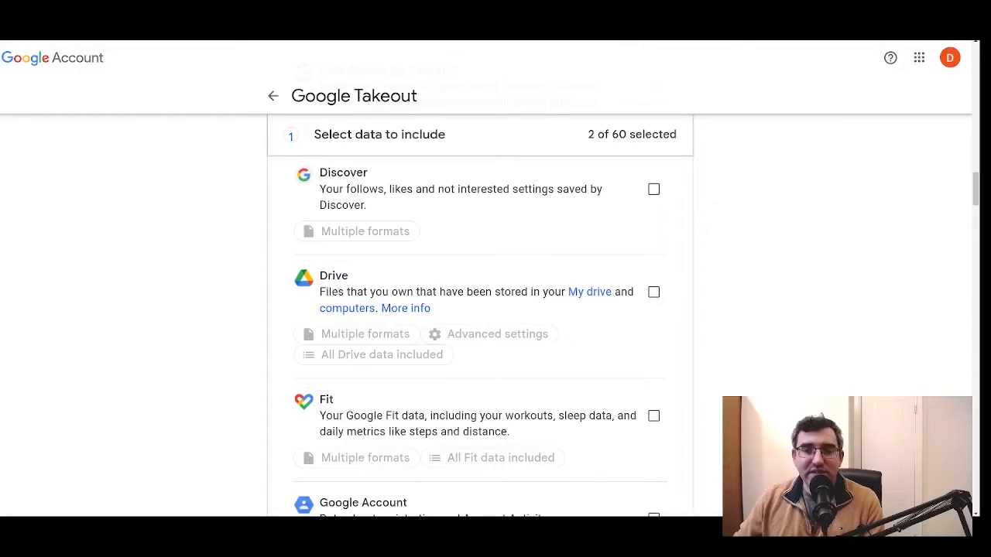
Tick Drive to include it in the export
left_click(653, 292)
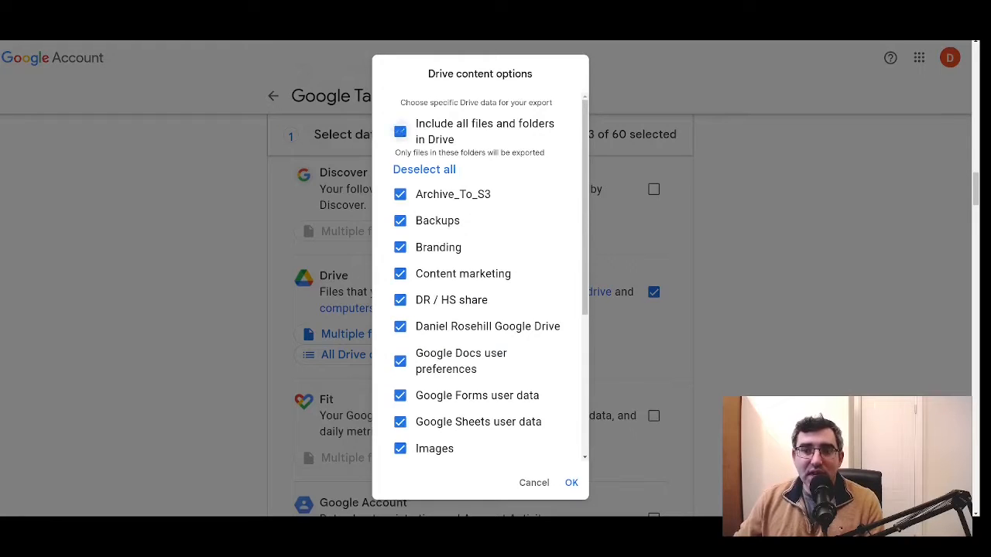
Exclude the DR / HS share, Content marketing and Archive_To_S3 folders from Drive
left_click(399, 131)
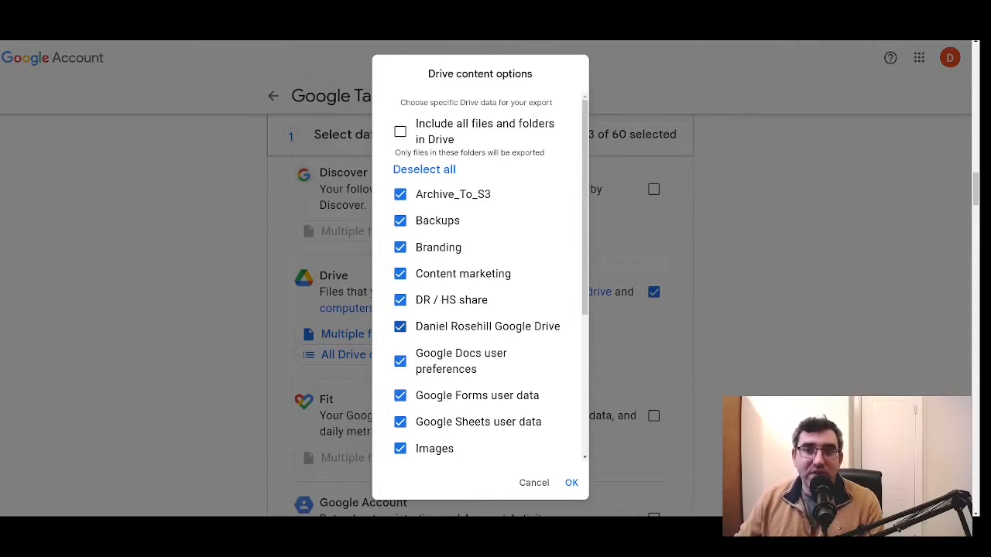
left_click(400, 299)
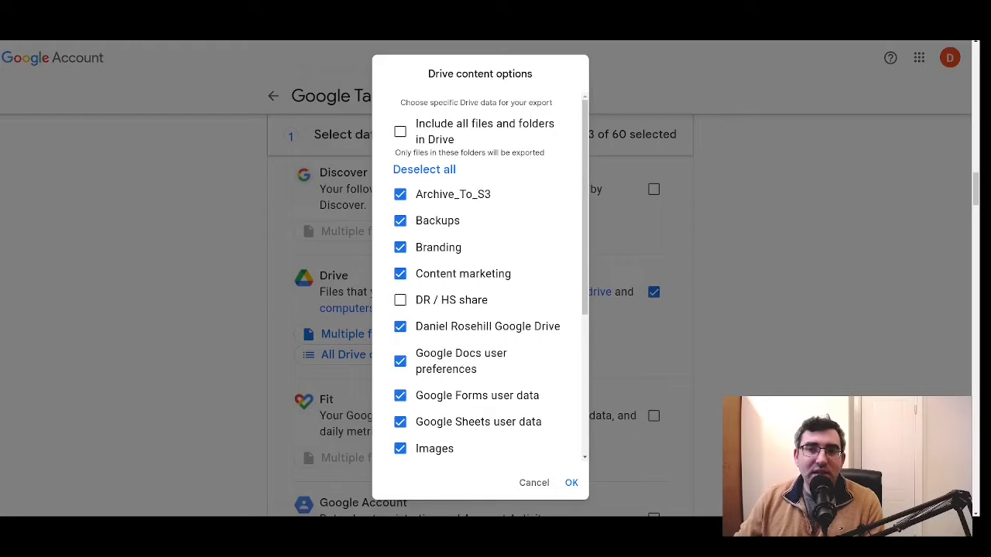
left_click(399, 273)
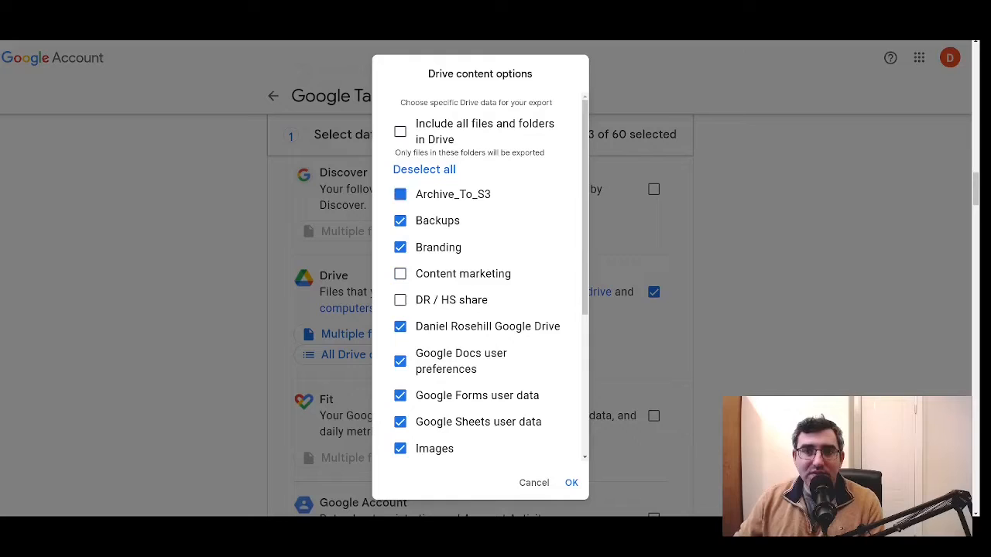
left_click(399, 195)
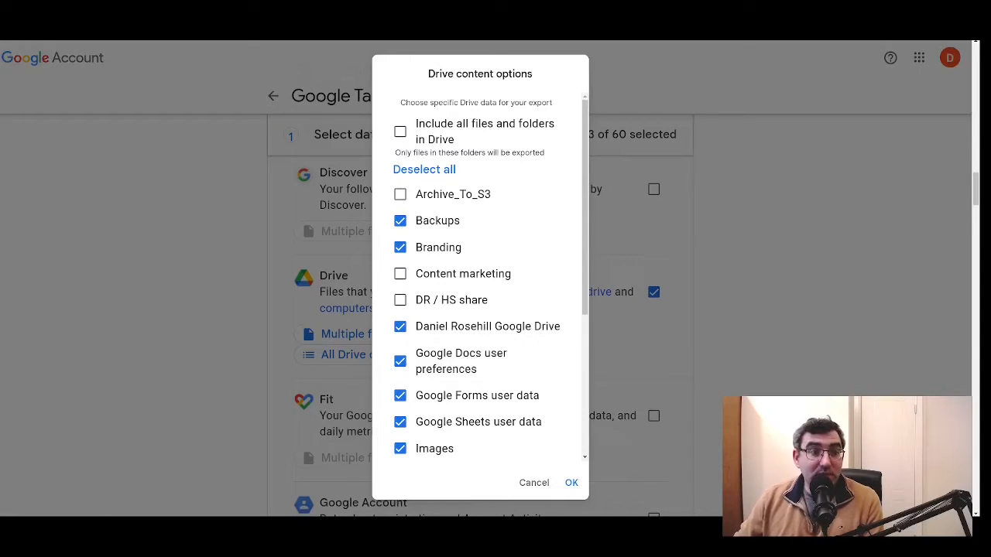
left_click(571, 482)
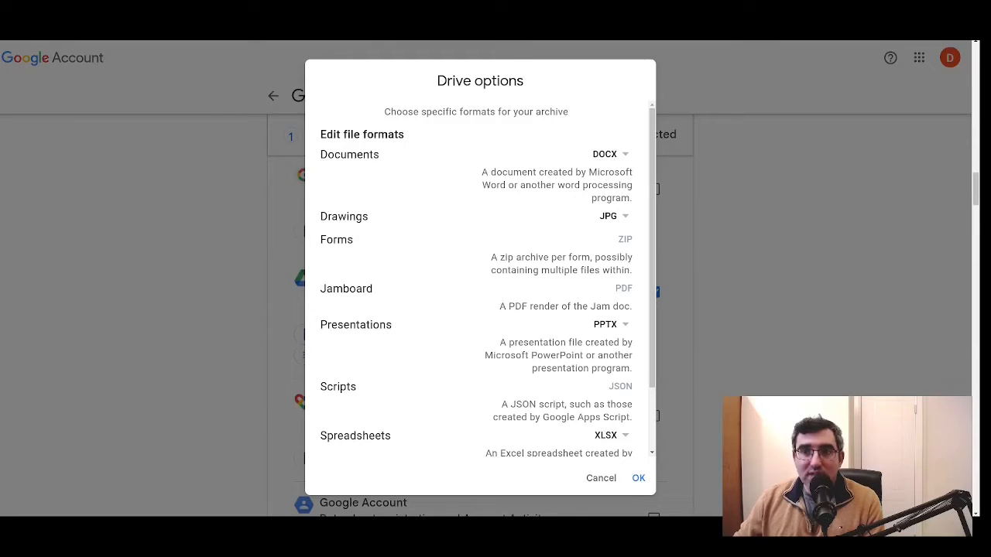
Set the Drive Documents and Presentations export formats to PDF
scroll("down", 3)
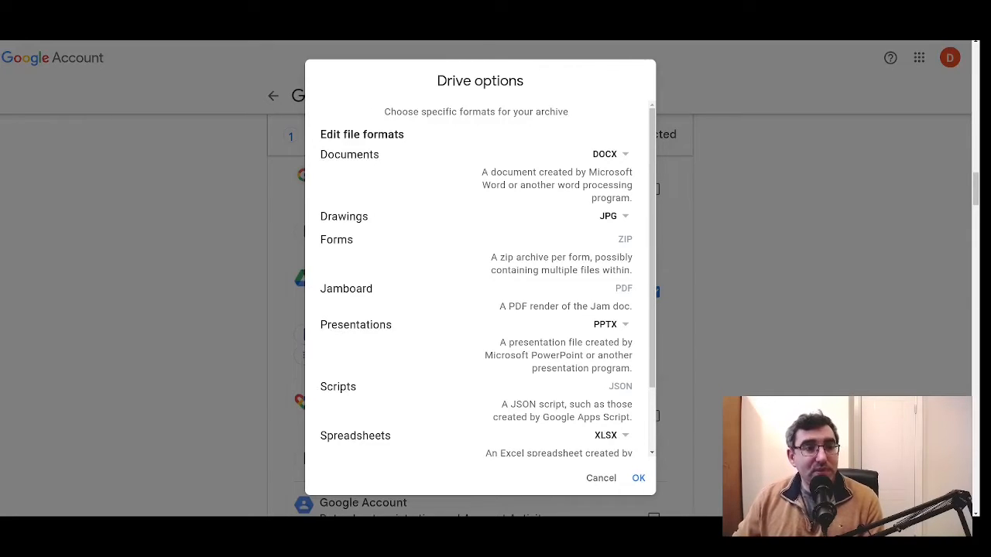
left_click(610, 153)
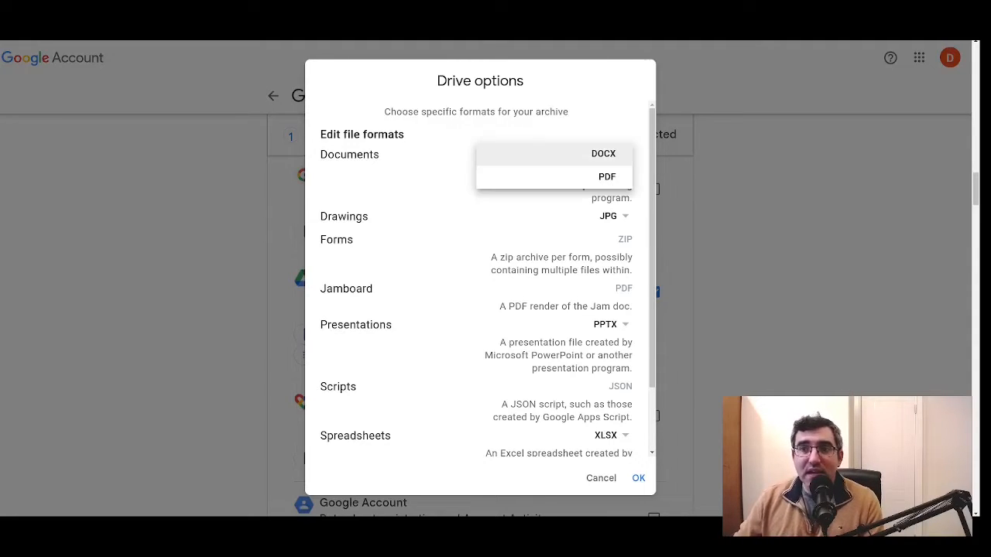
left_click(607, 176)
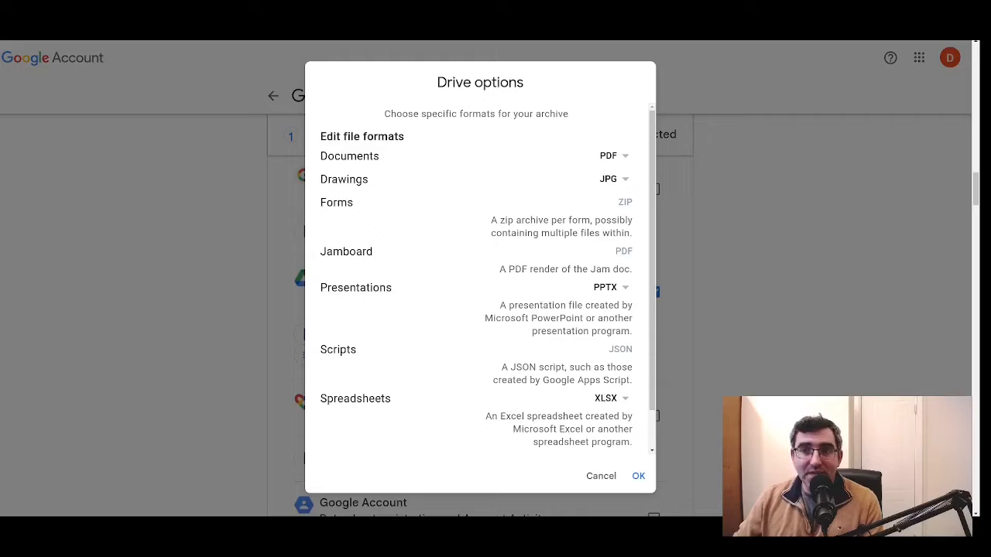
left_click(611, 178)
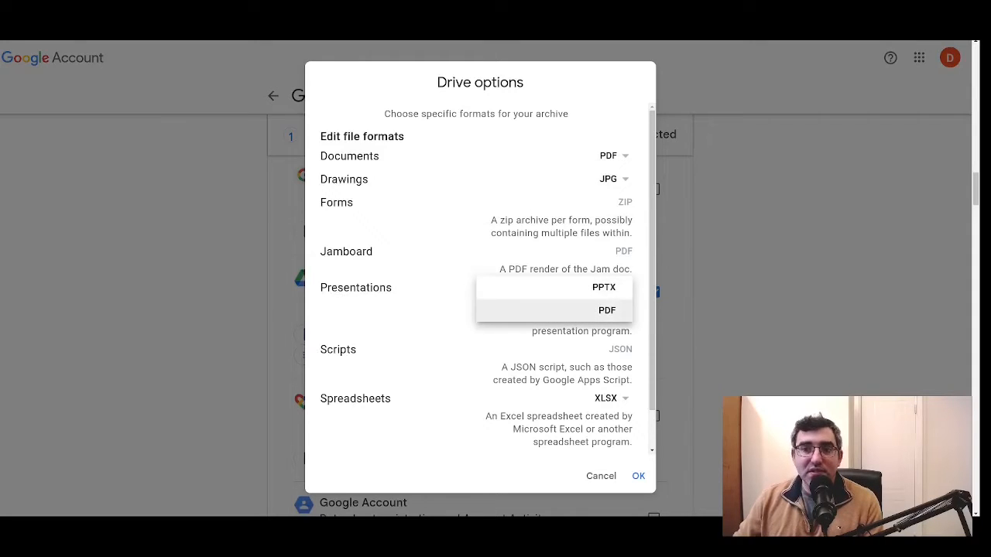
left_click(607, 309)
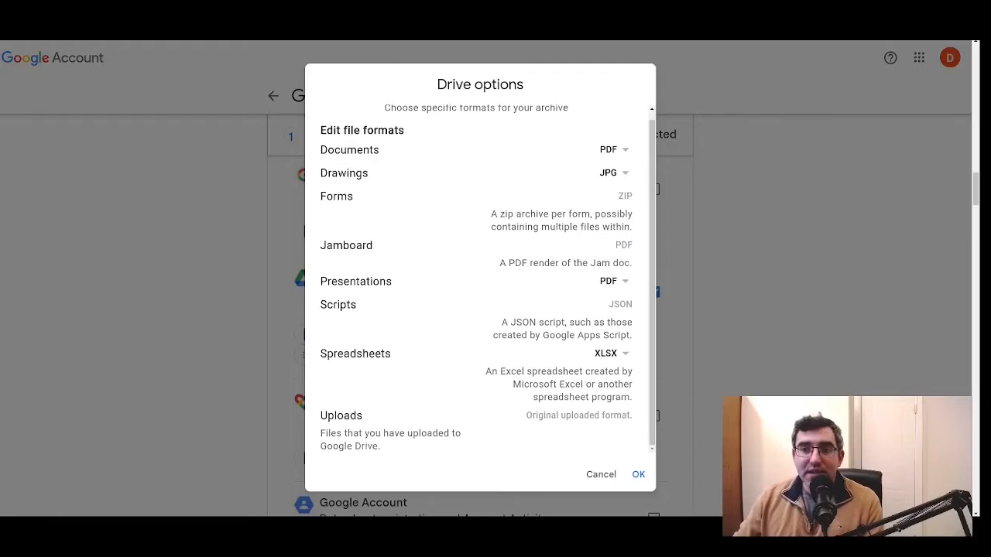
left_click(610, 353)
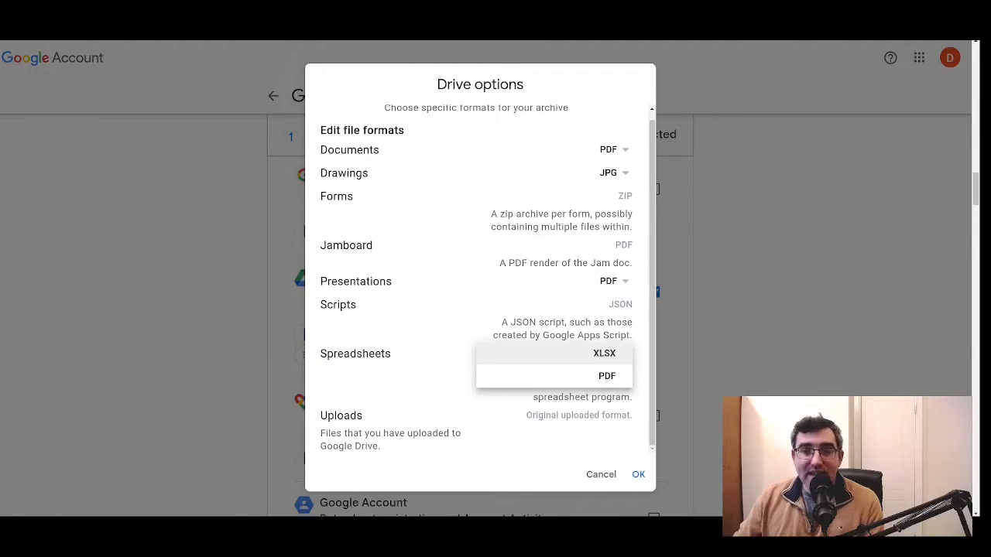
mouse_move(606, 375)
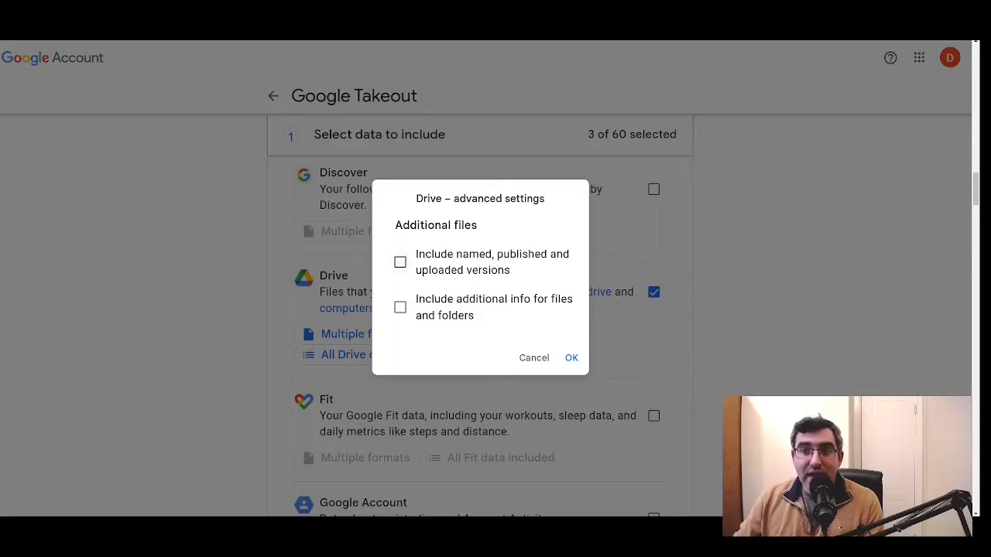
Include named, published and uploaded versions plus additional file and folder info
left_click(400, 261)
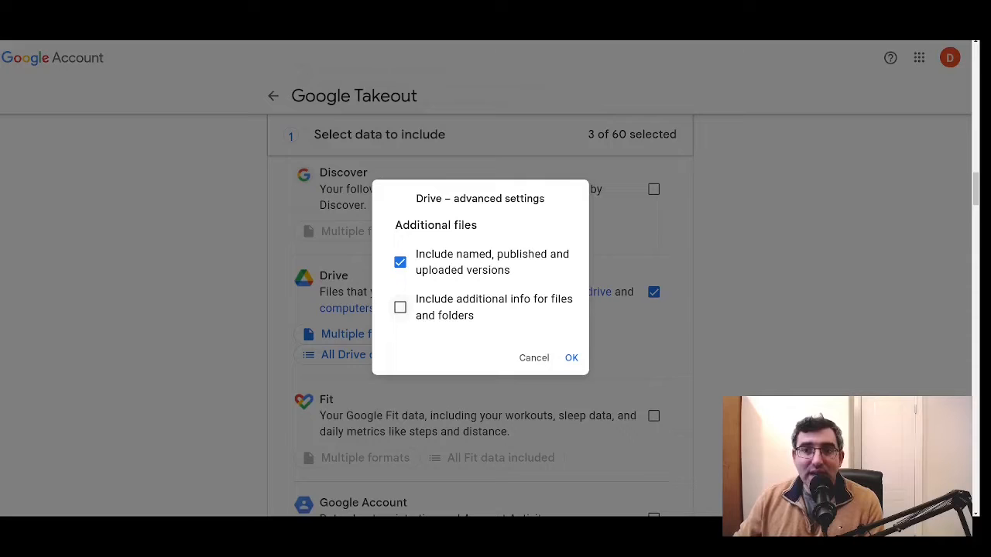
left_click(399, 307)
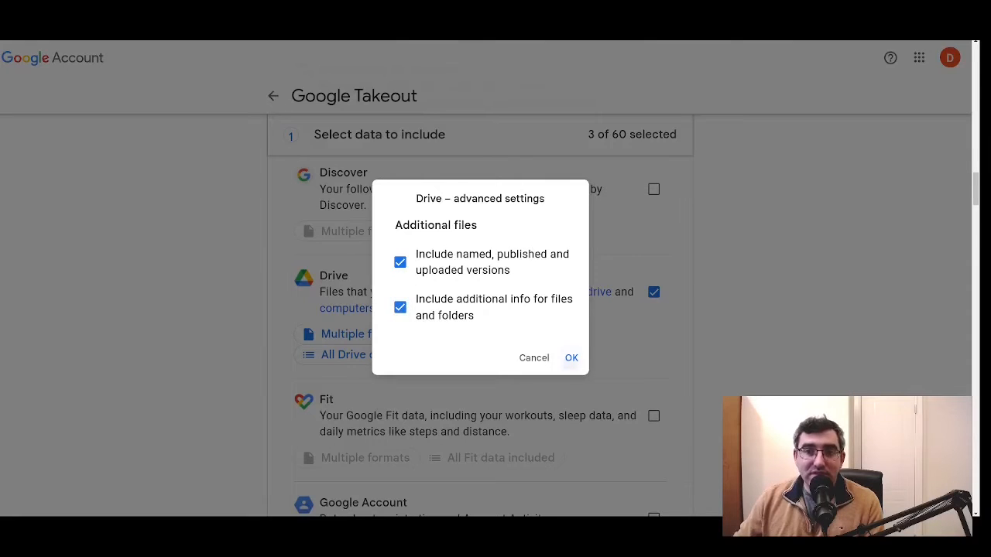
left_click(571, 357)
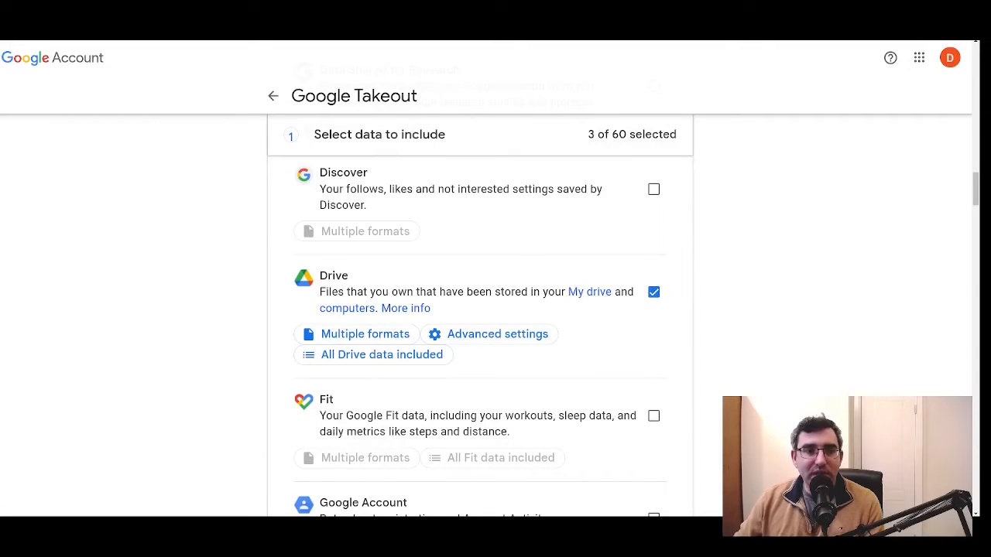
Add Fit with all its data, then view the Business Profile data formats
left_click(654, 416)
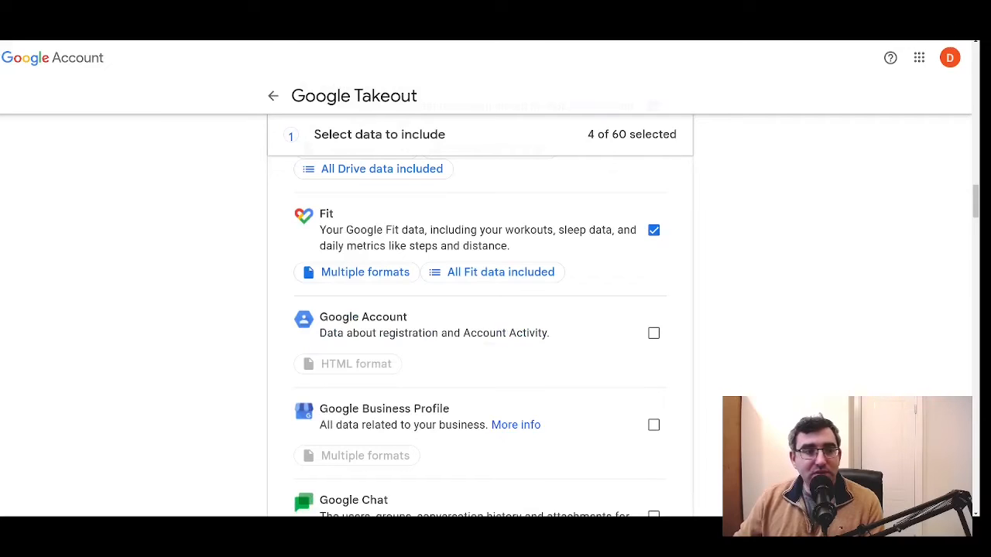
left_click(499, 272)
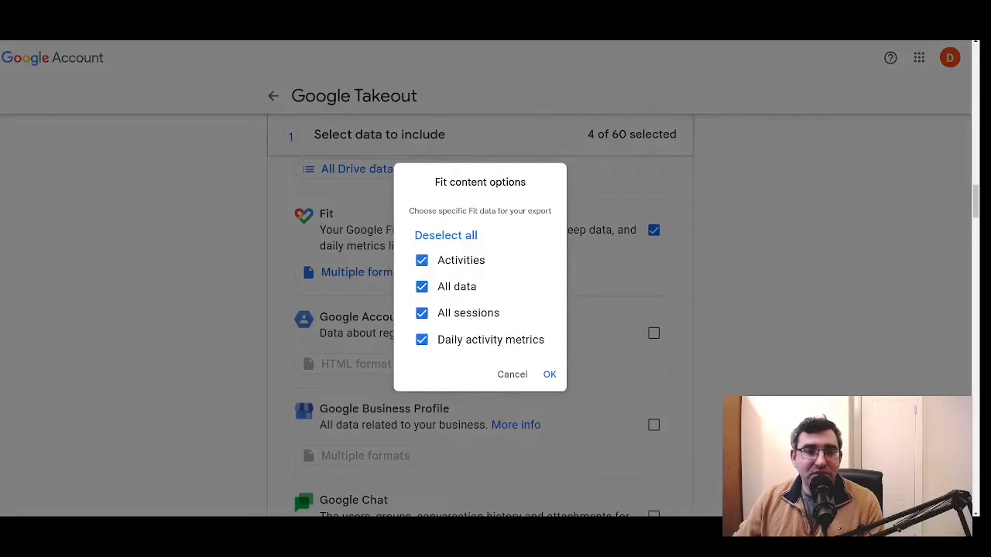
left_click(549, 374)
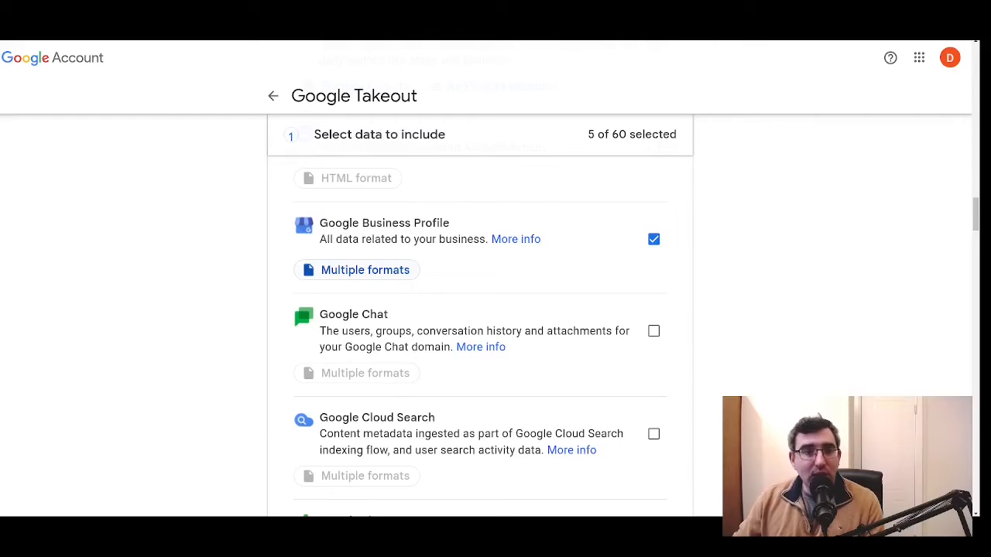
left_click(365, 270)
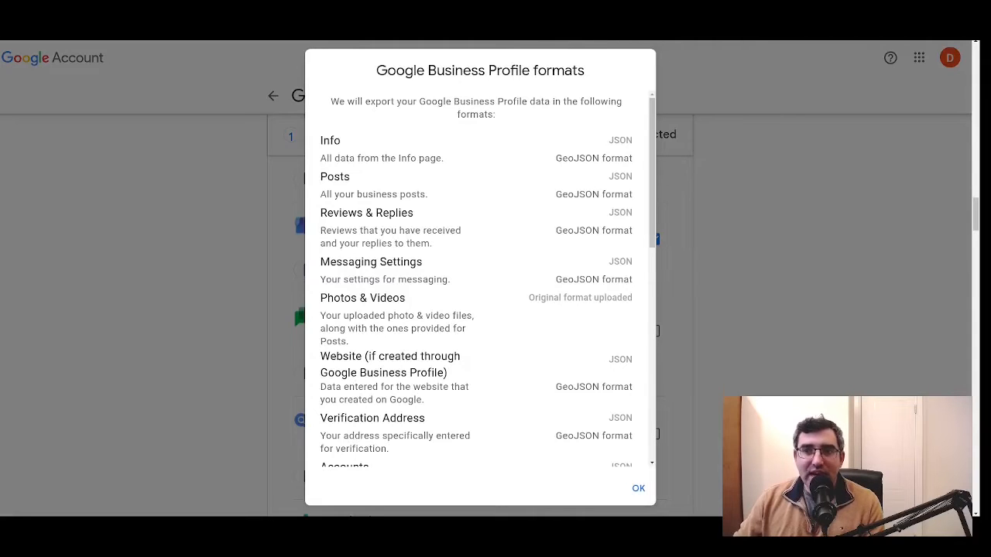
scroll("down", 3)
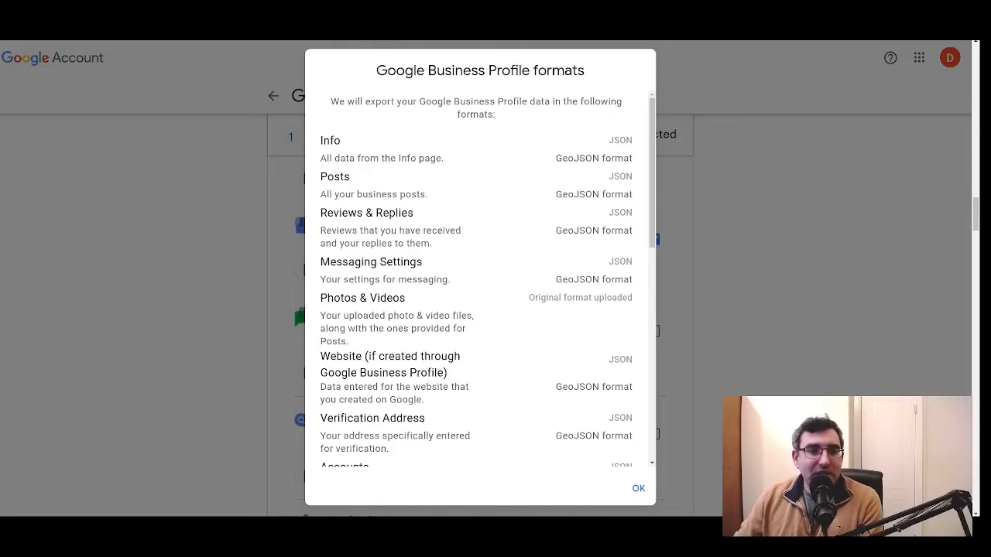
left_click(638, 488)
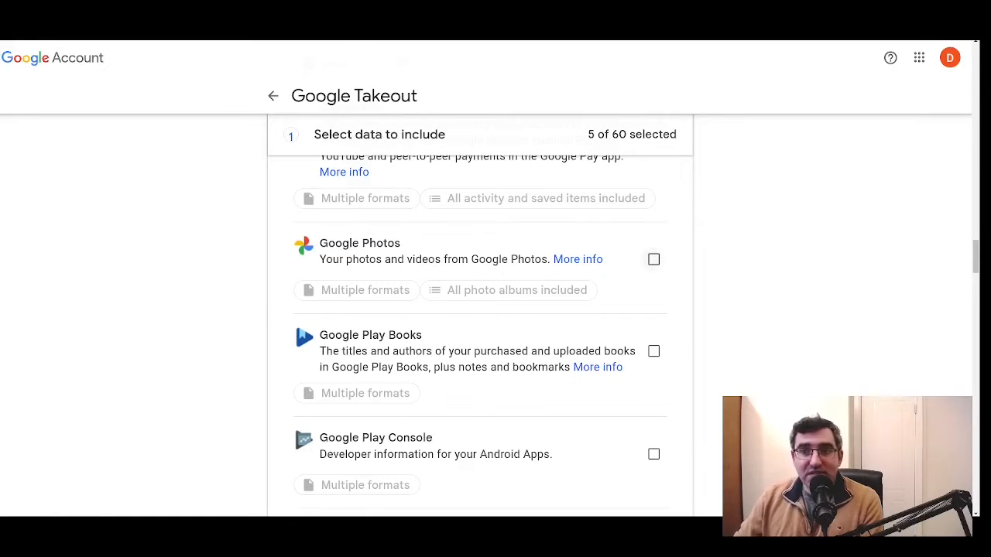
Tick Google Photos and Google Podcasts, then review the Podcasts OPML format
left_click(653, 259)
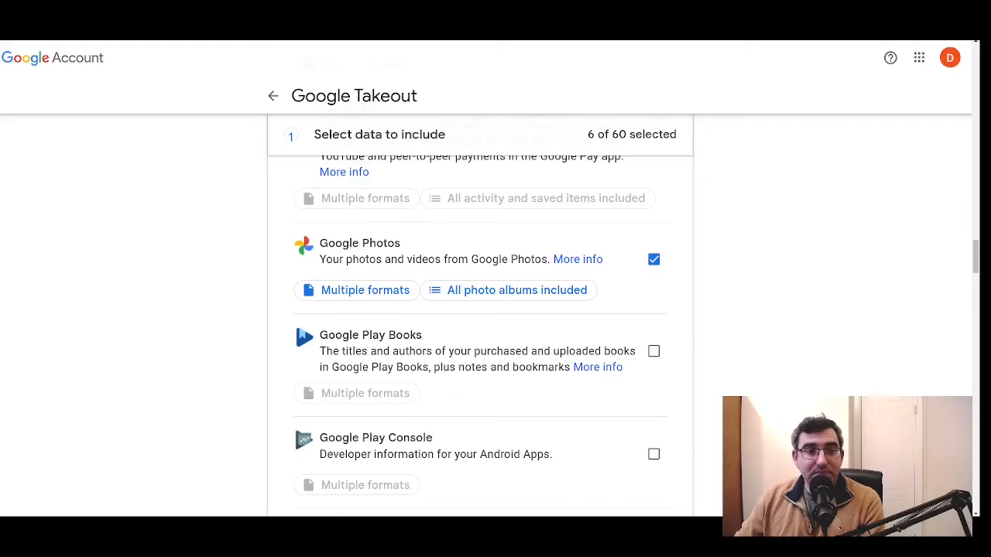
left_click(517, 289)
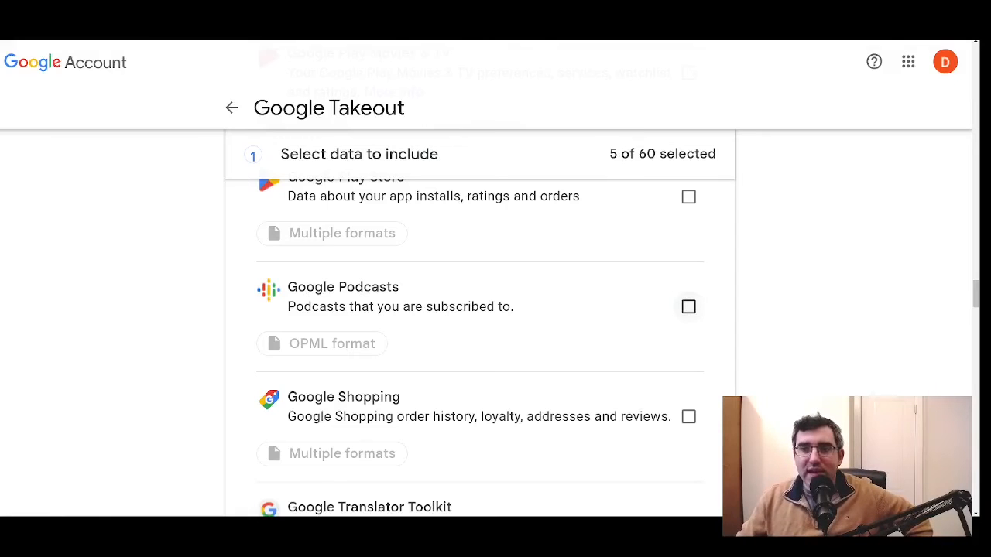
left_click(687, 307)
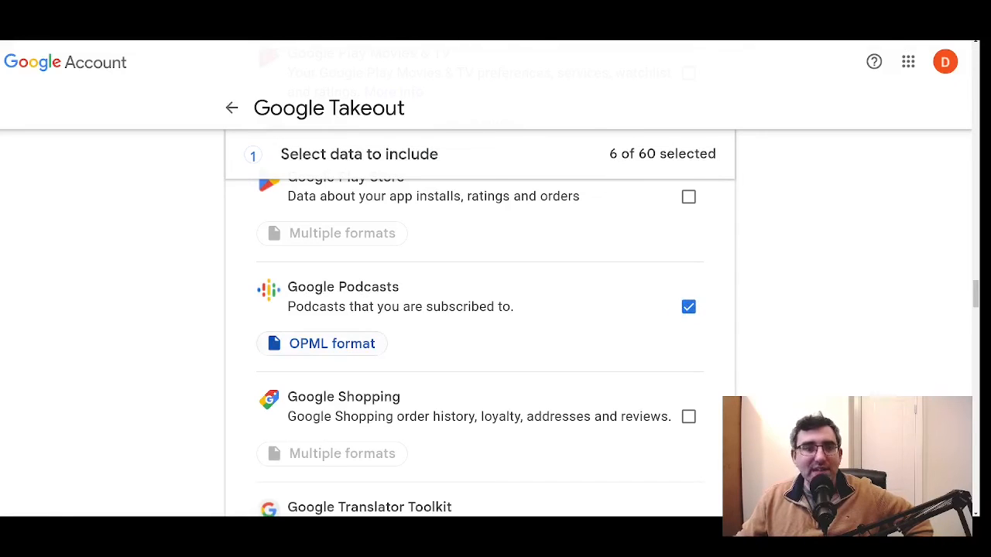
left_click(331, 343)
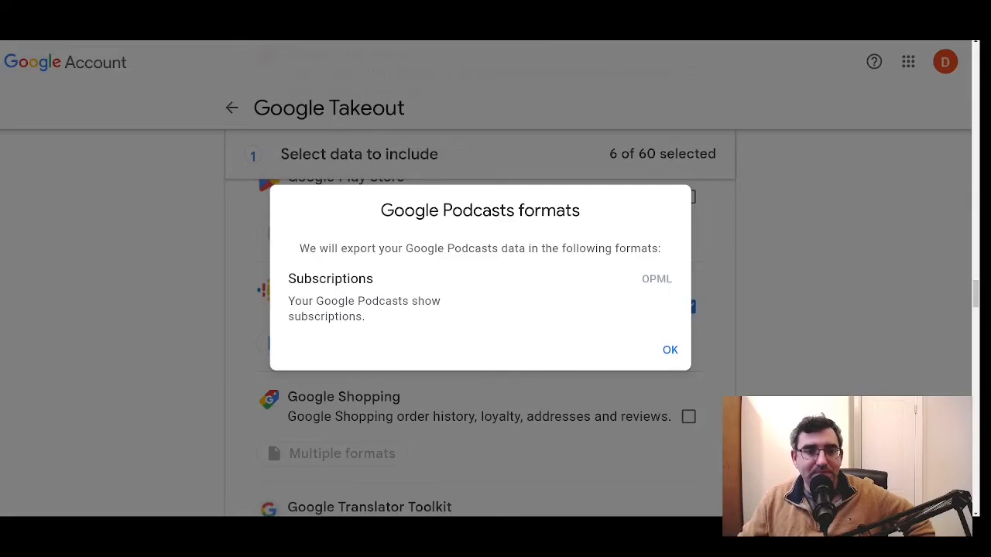
left_click(668, 350)
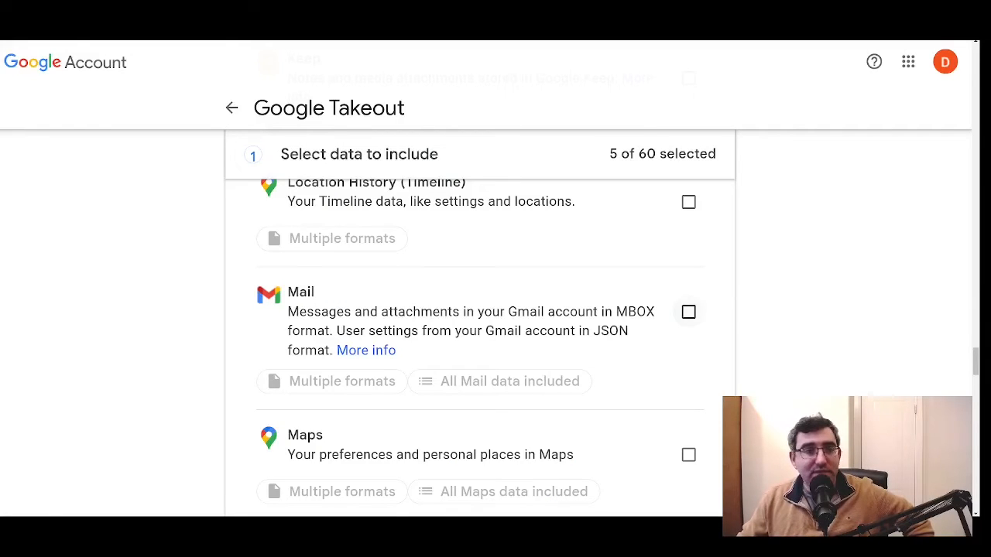
Add Mail to the export and review its export formats summary
left_click(687, 312)
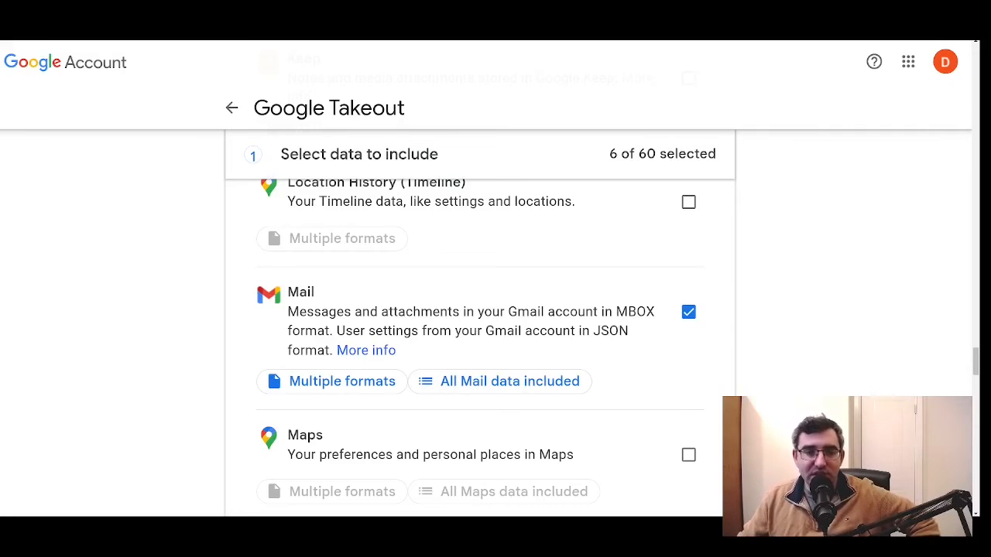
left_click(499, 381)
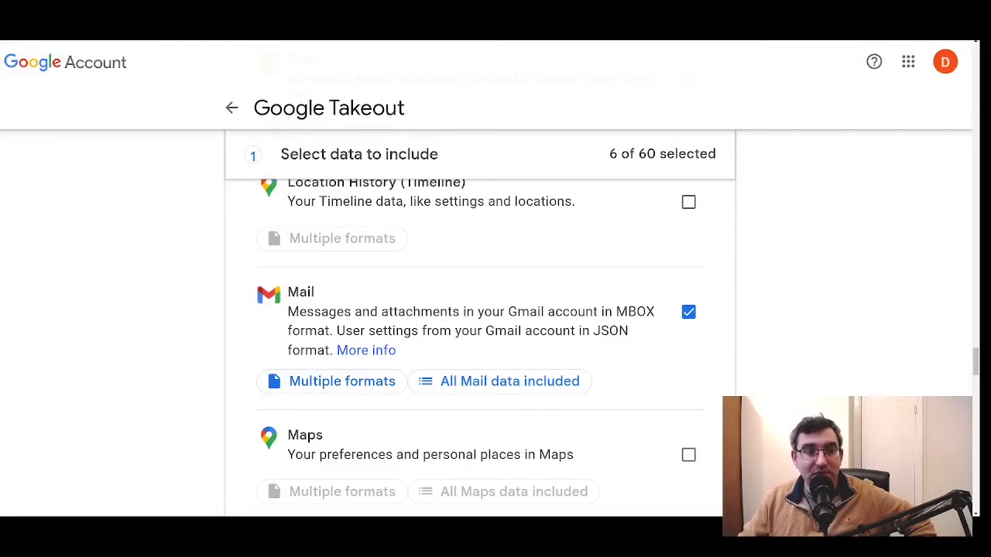
left_click(341, 381)
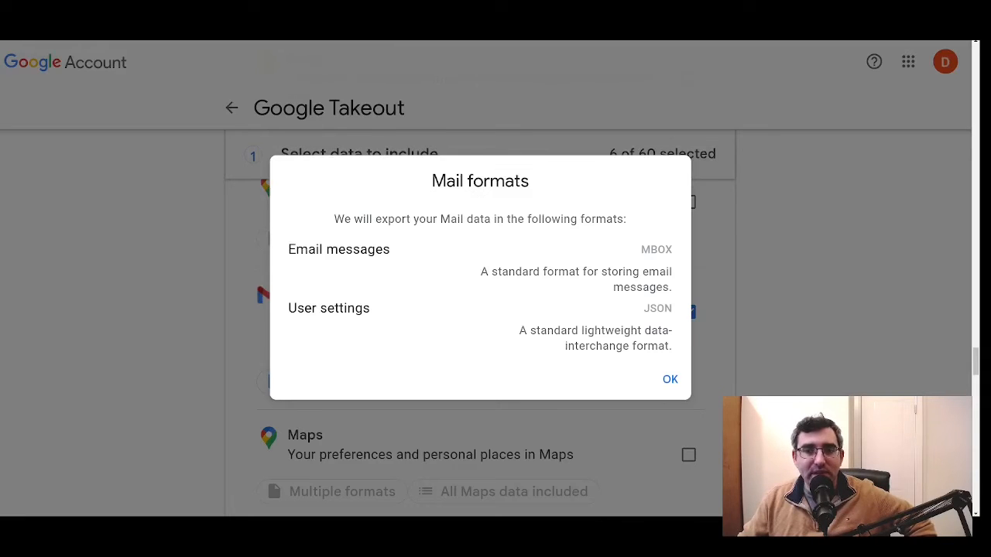
left_click(669, 379)
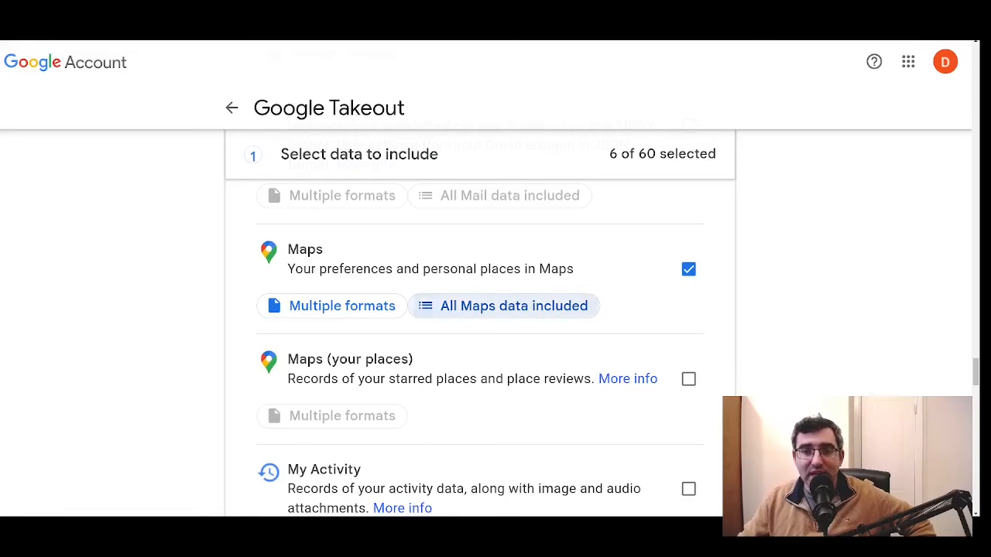
Keep all Maps data in the export and review its default file formats
left_click(512, 306)
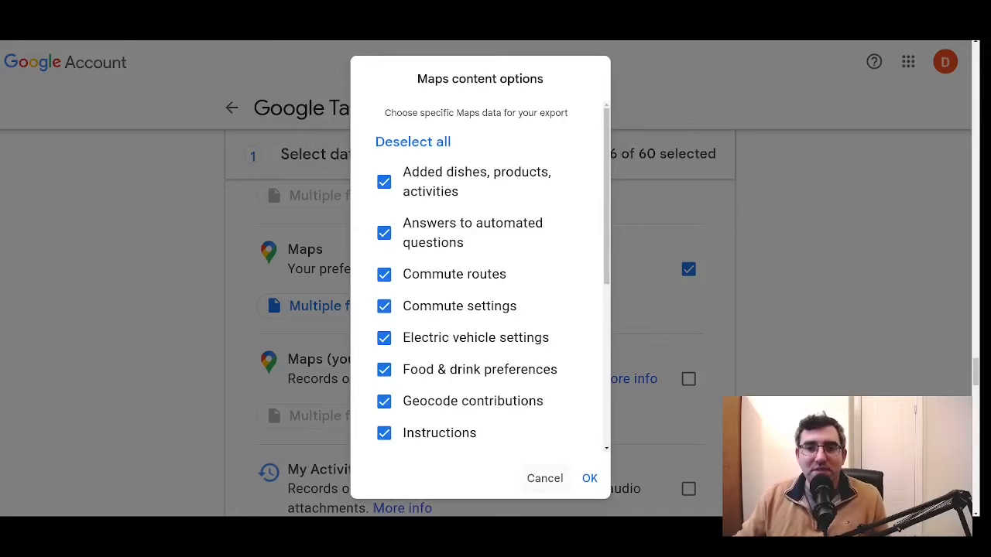
left_click(589, 477)
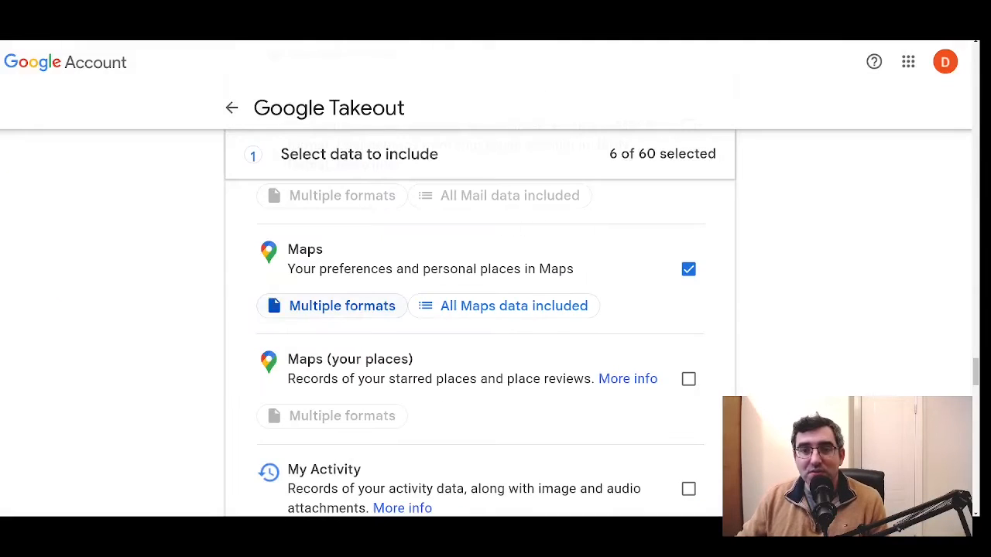
left_click(342, 305)
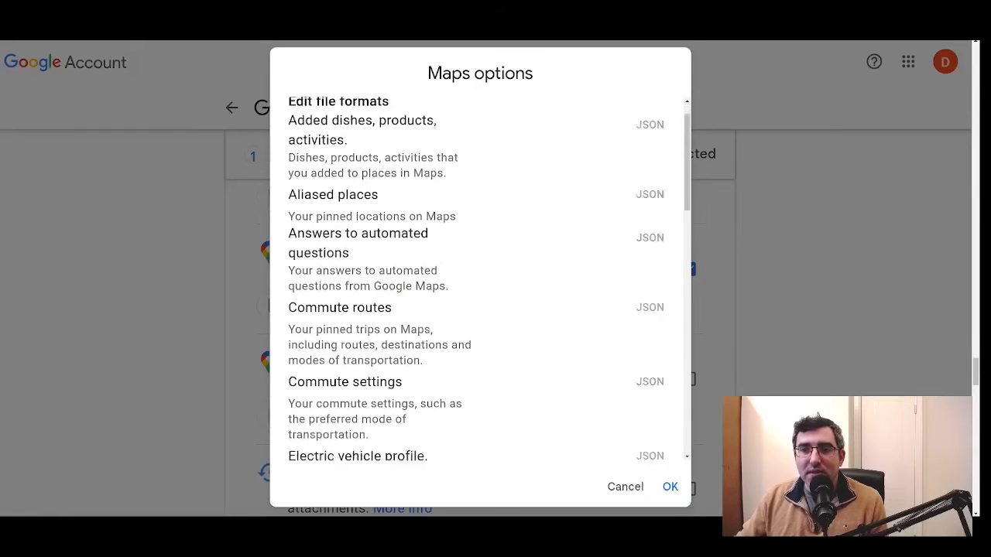
scroll("down", 3)
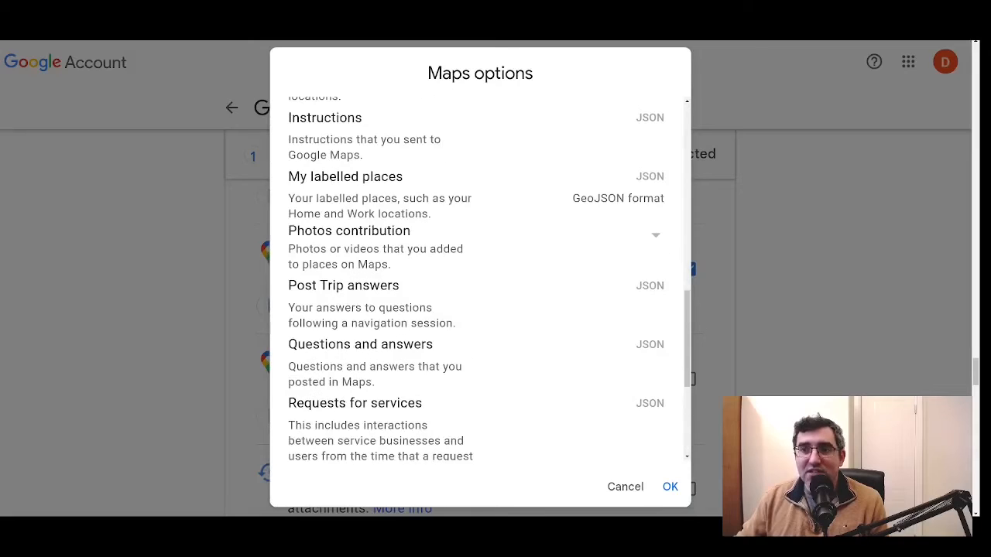
scroll("down", 3)
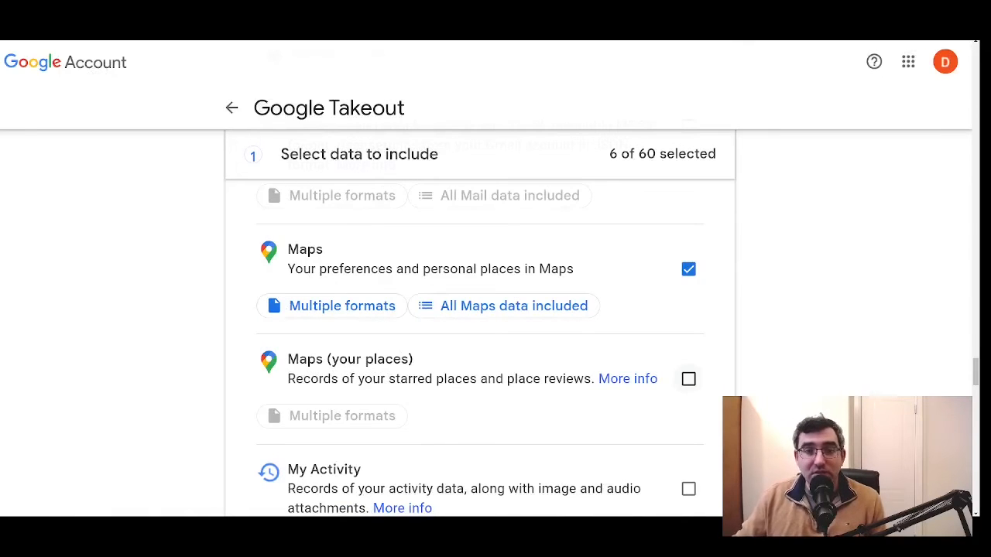
Replace Maps with Maps (your places) and review its export formats
left_click(687, 268)
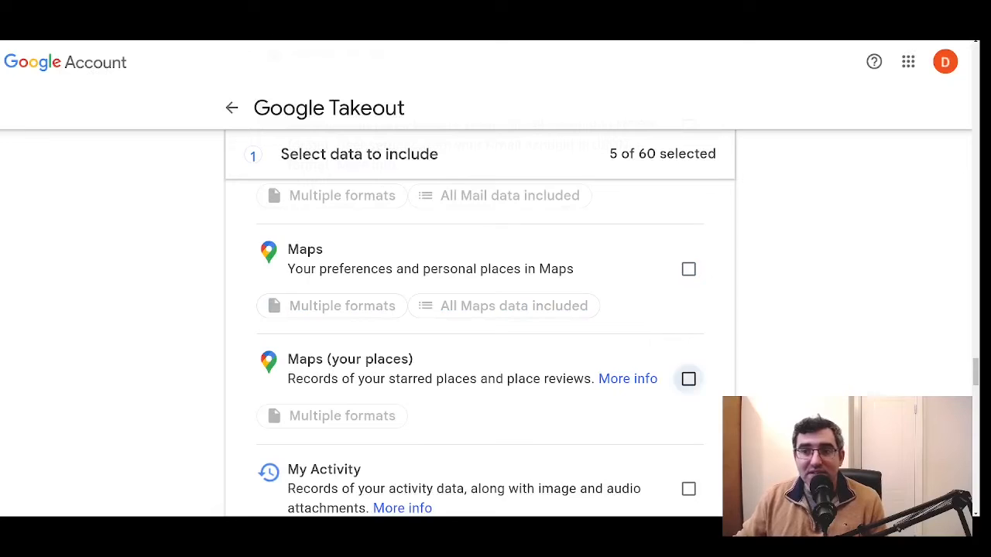
left_click(688, 378)
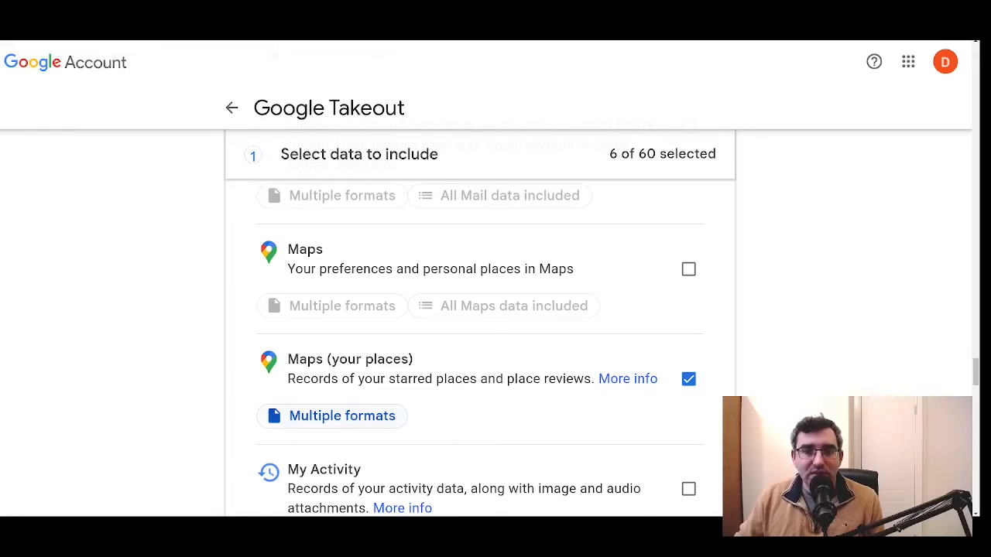
left_click(342, 415)
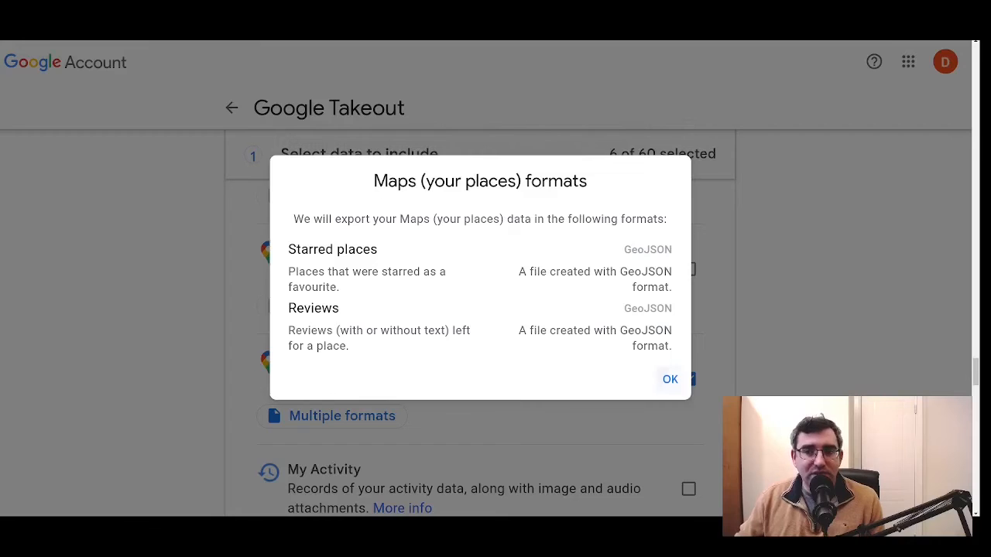
left_click(668, 379)
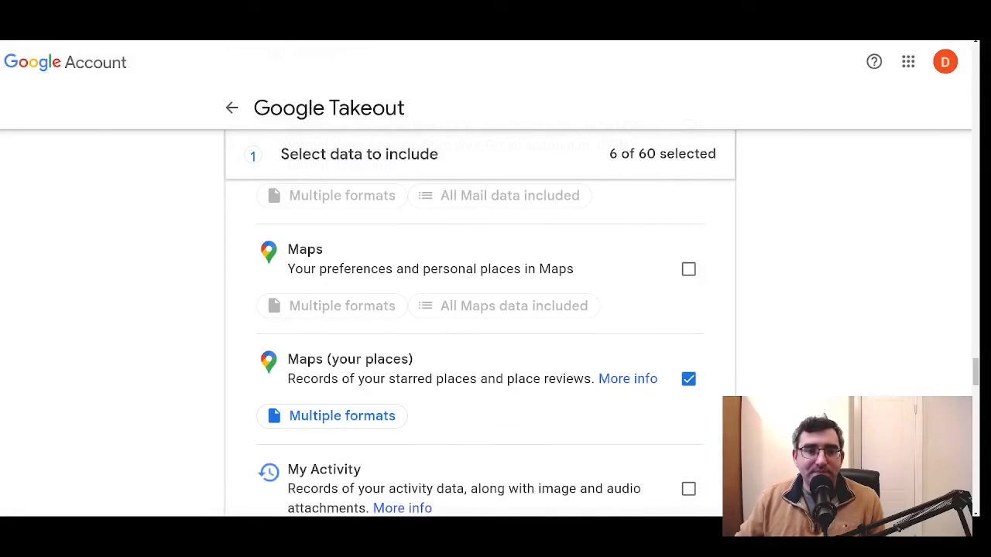
Scroll the product list down to YouTube and YouTube Music
scroll("down", 3)
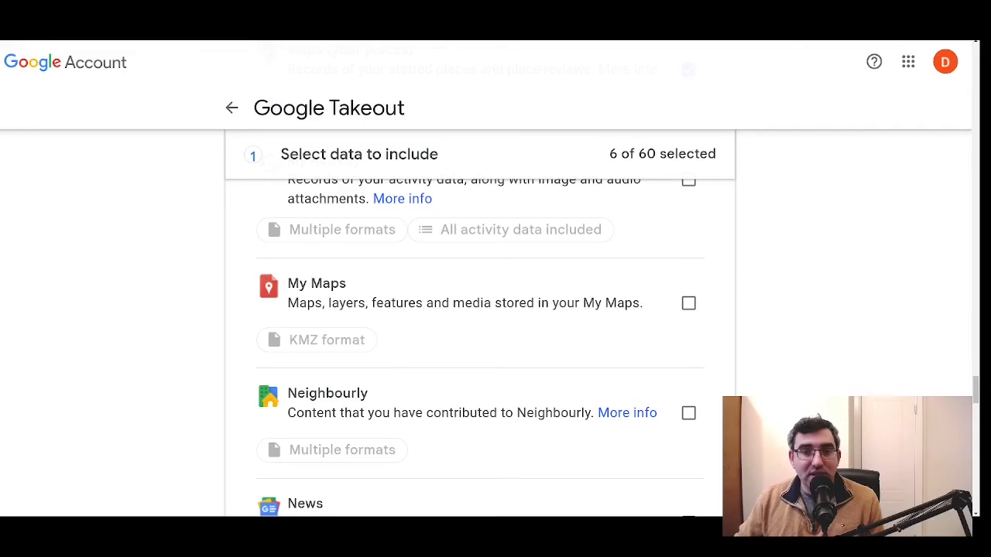
scroll("down", 3)
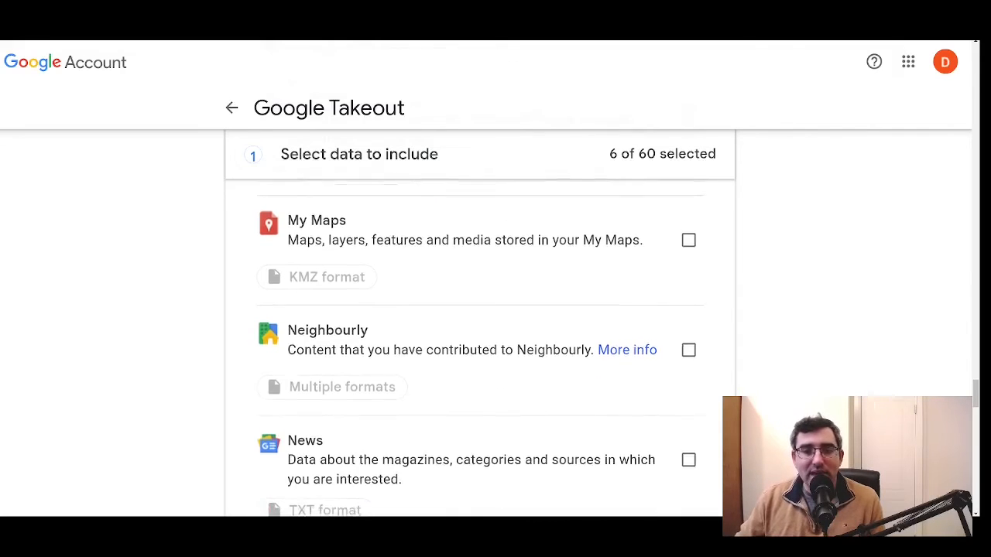
scroll("down", 3)
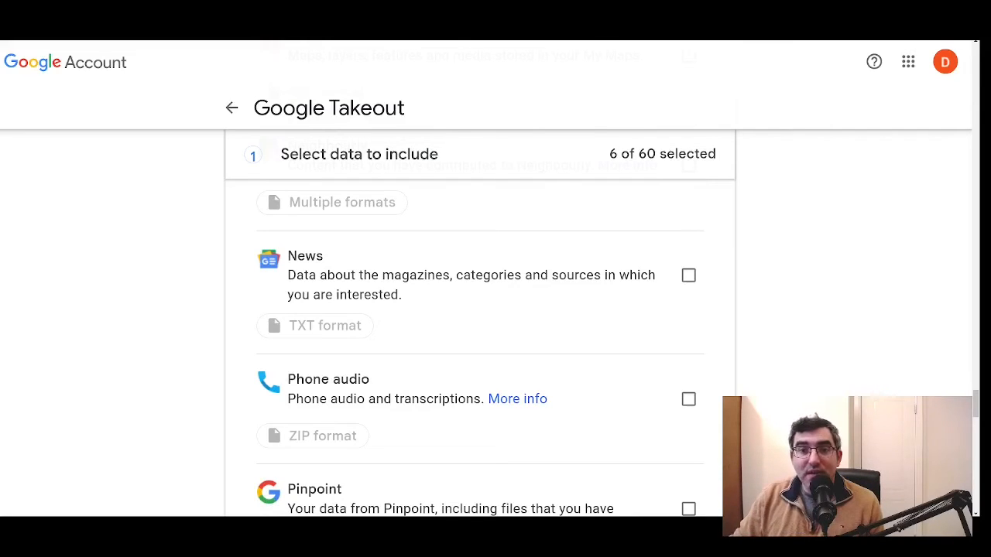
scroll("down", 3)
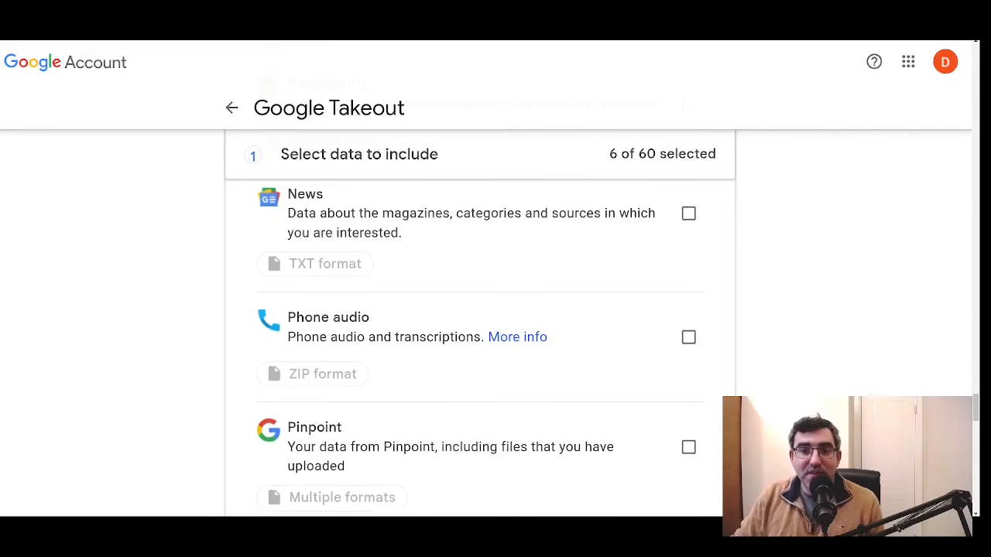
scroll("down", 3)
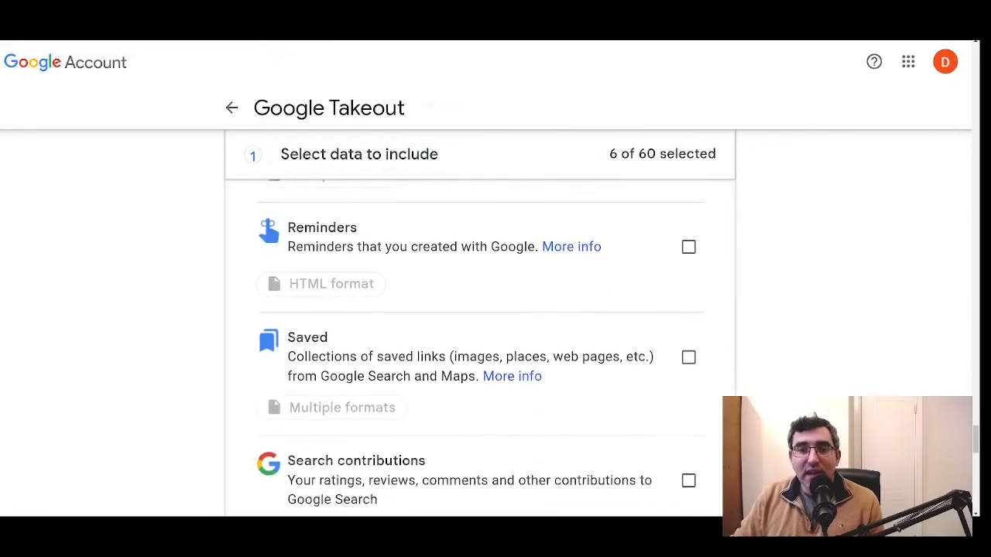
scroll("down", 3)
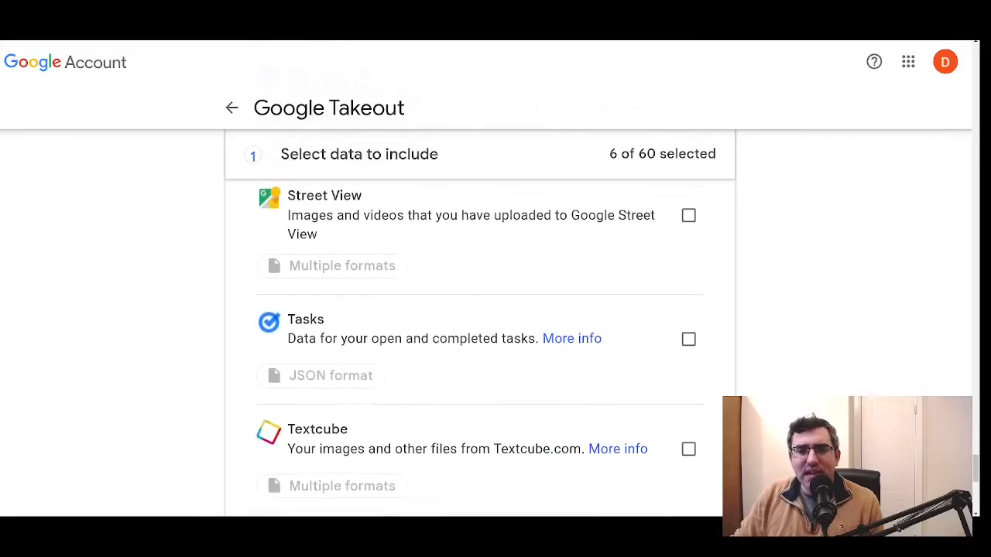
scroll("down", 3)
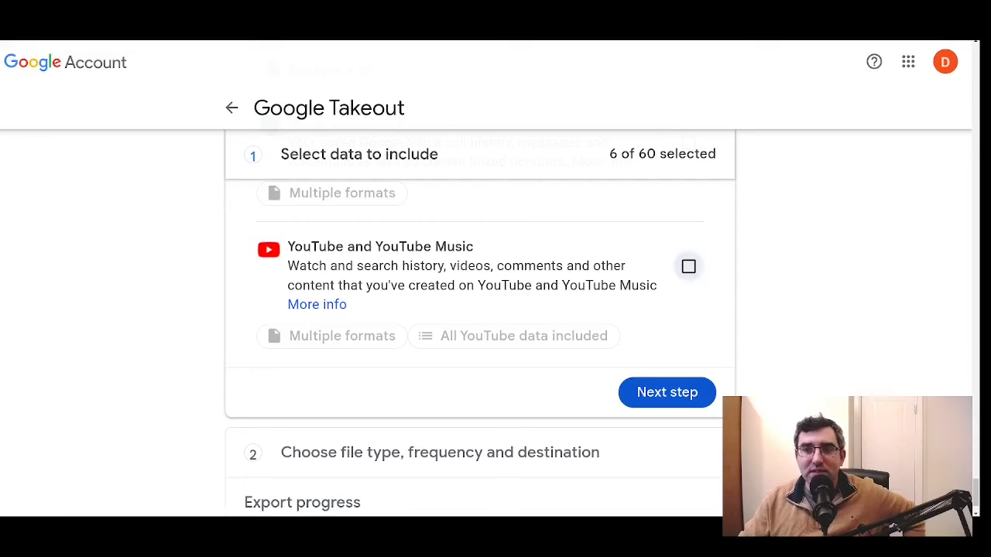
Add YouTube and YouTube Music, excluding videos from its selected content
left_click(687, 266)
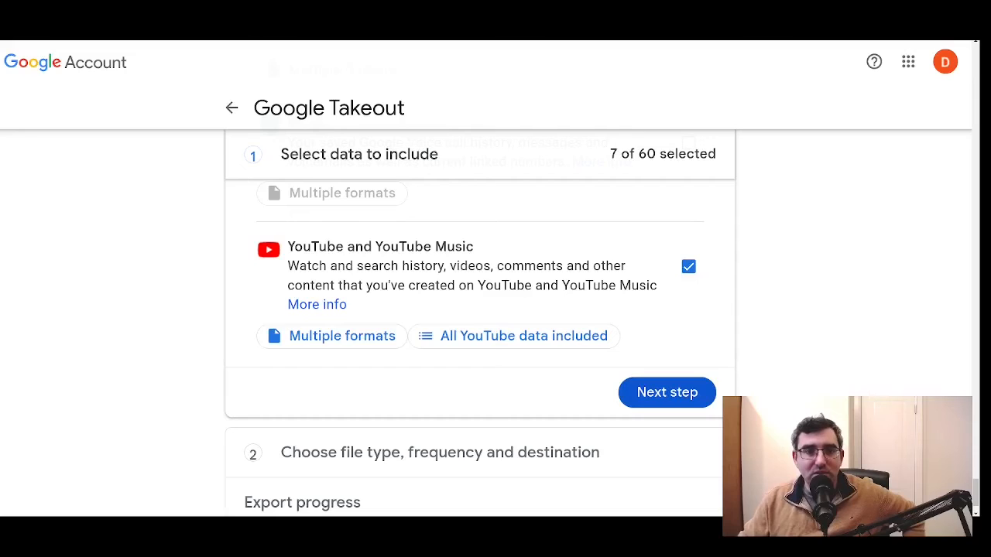
left_click(523, 335)
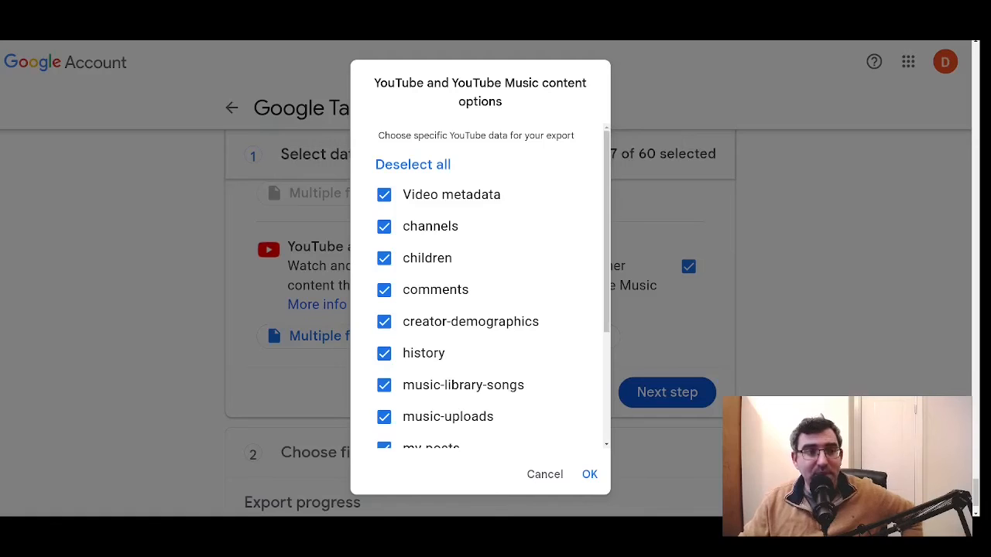
scroll("down", 3)
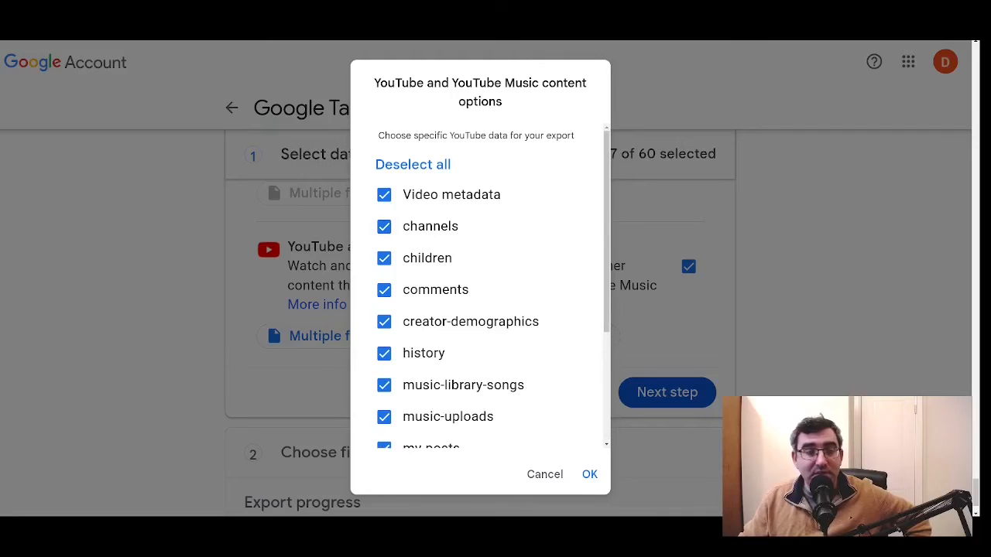
scroll("down", 3)
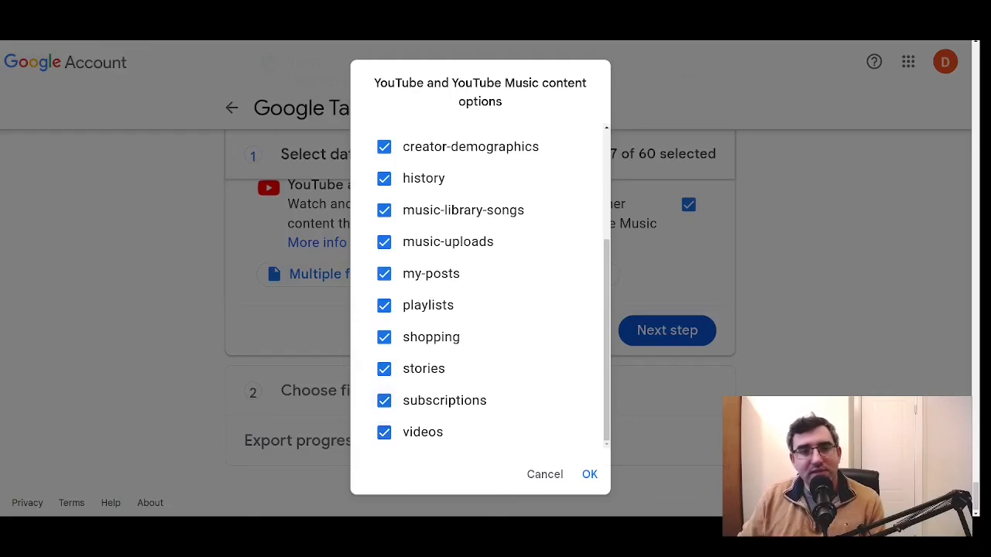
left_click(383, 432)
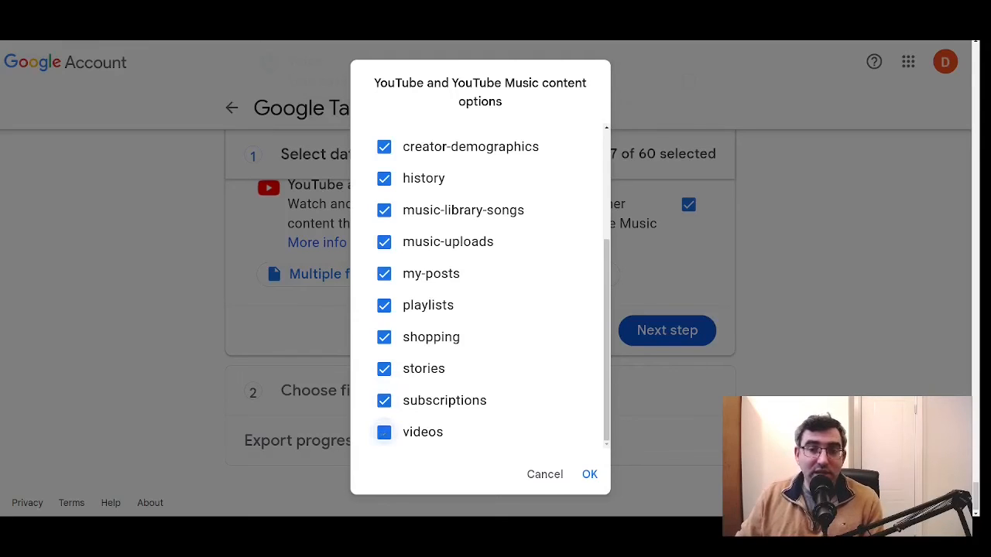
left_click(384, 432)
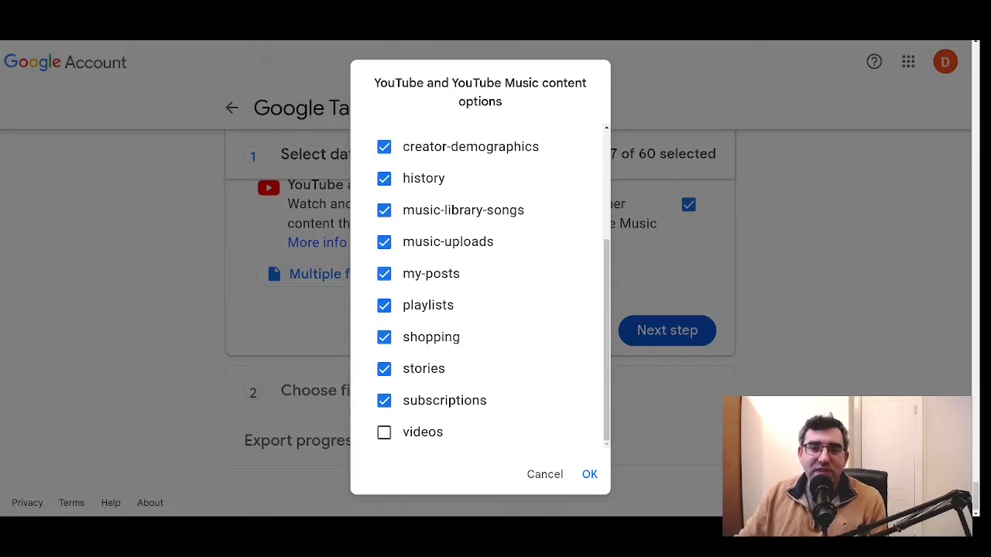
left_click(589, 475)
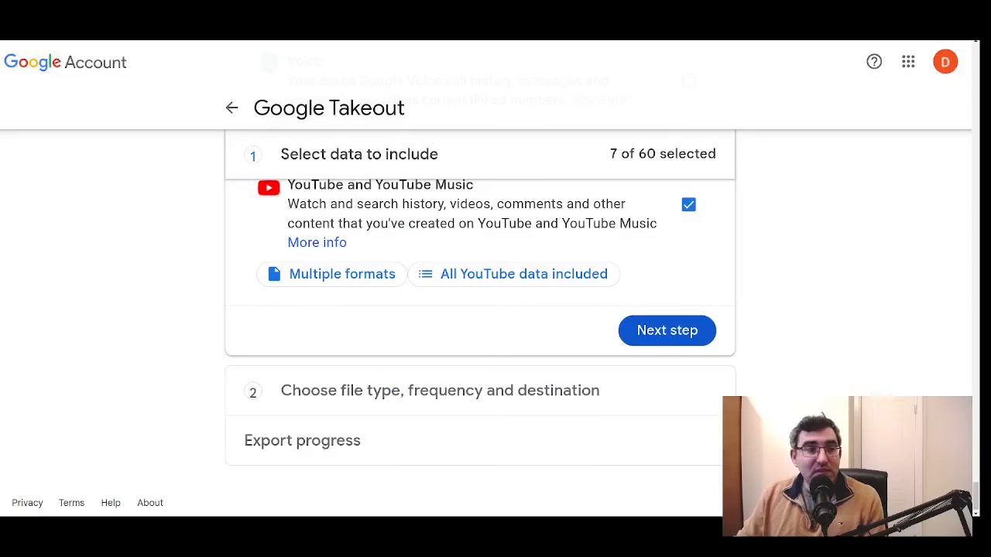